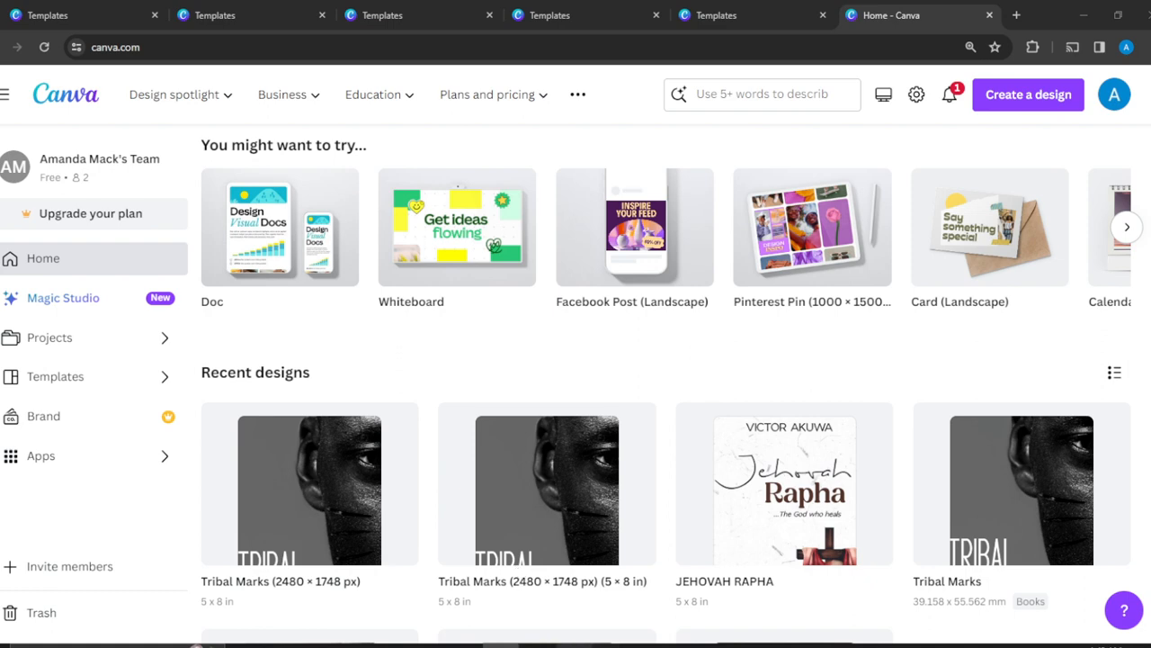
pyautogui.moveTo(589, 625)
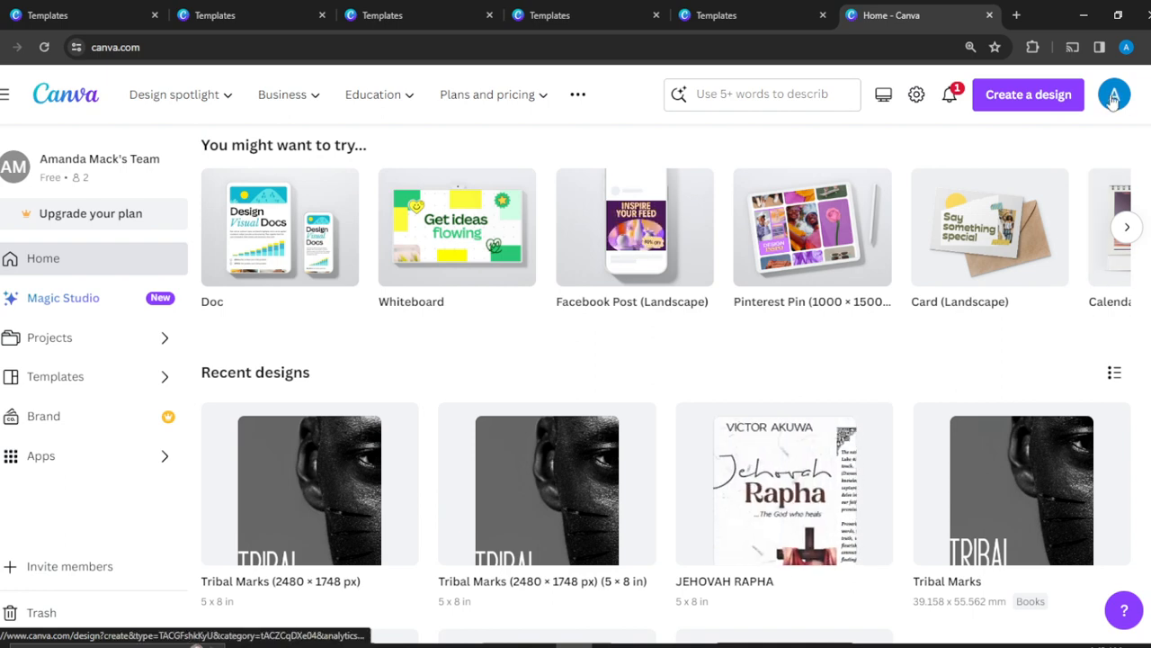
pyautogui.moveTo(1028, 94)
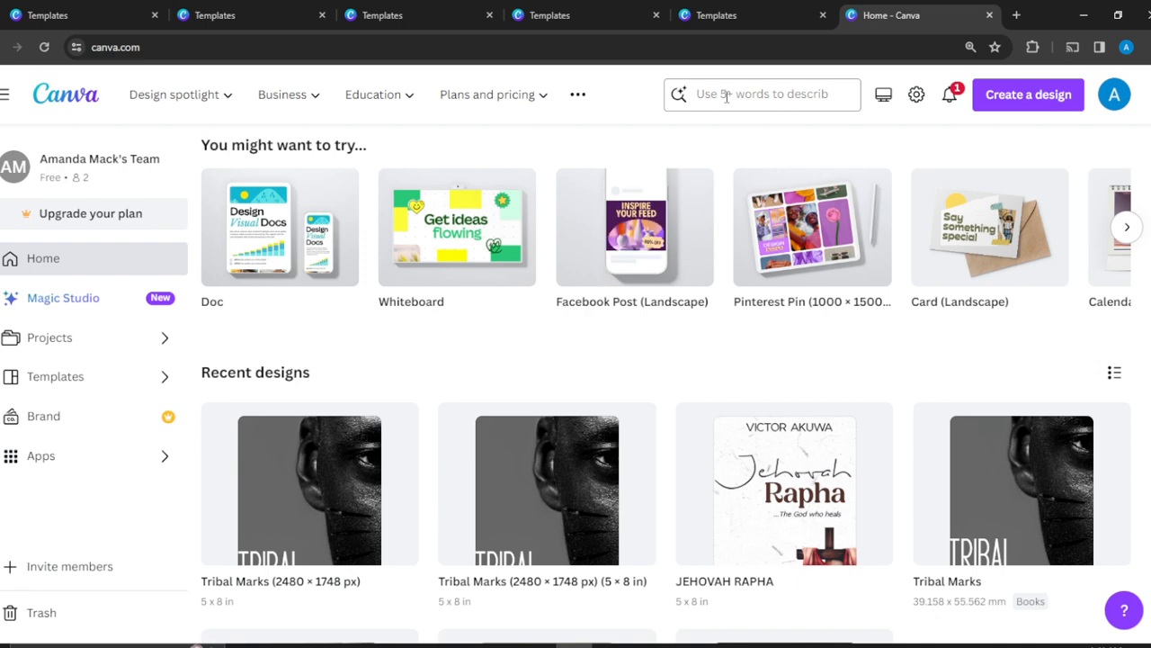
# Step: Search Canva for 'Snapchat geofilter' templates, bringing up the 410 results
pyautogui.write('s')
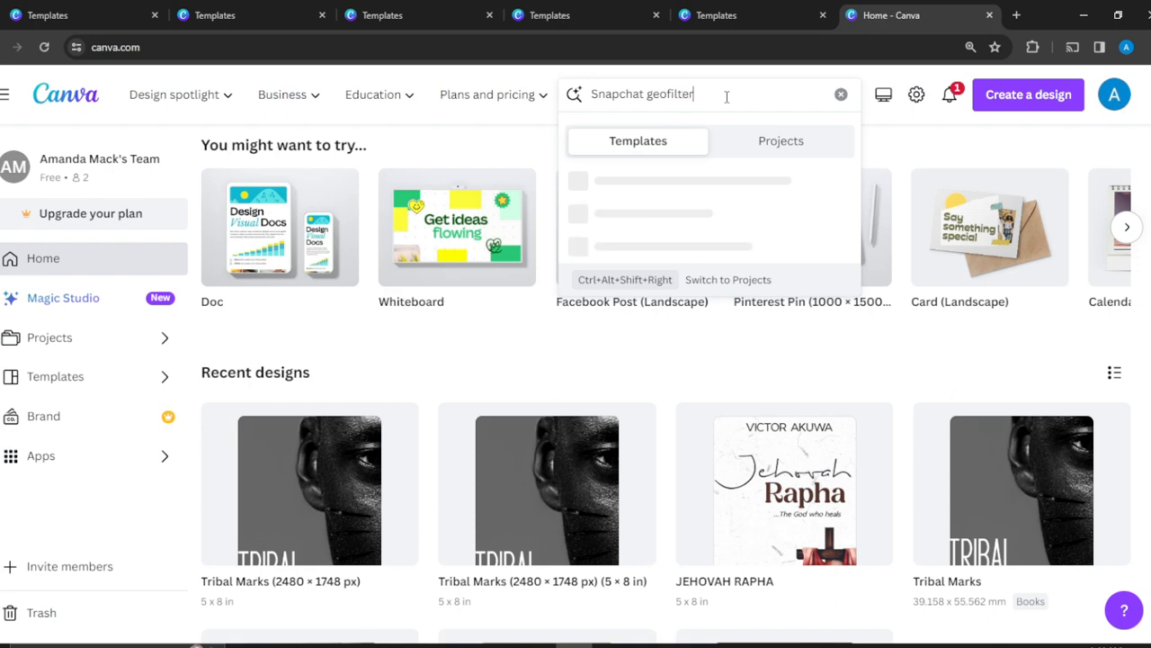
pyautogui.press('Enter')
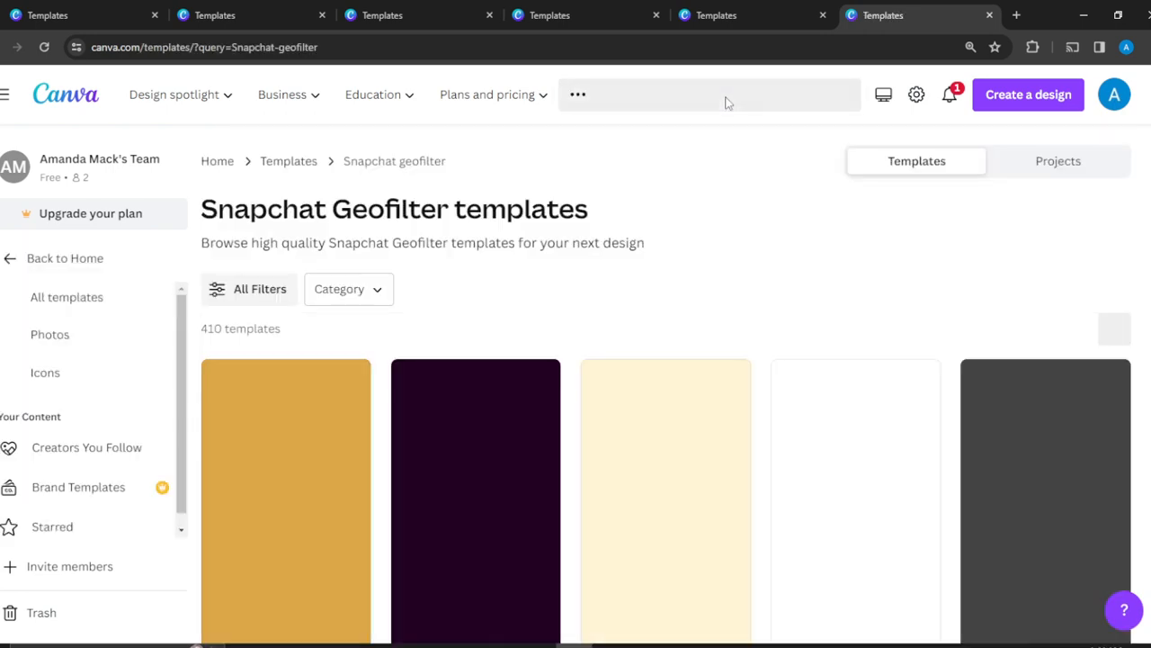
pyautogui.click(709, 94)
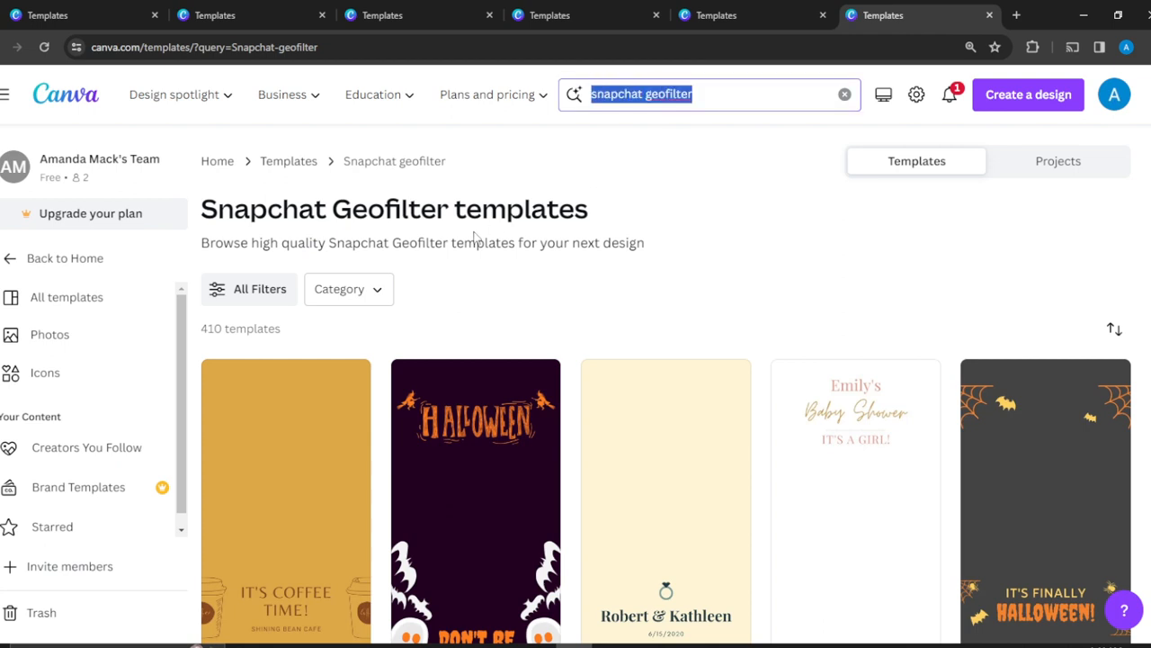
pyautogui.click(709, 94)
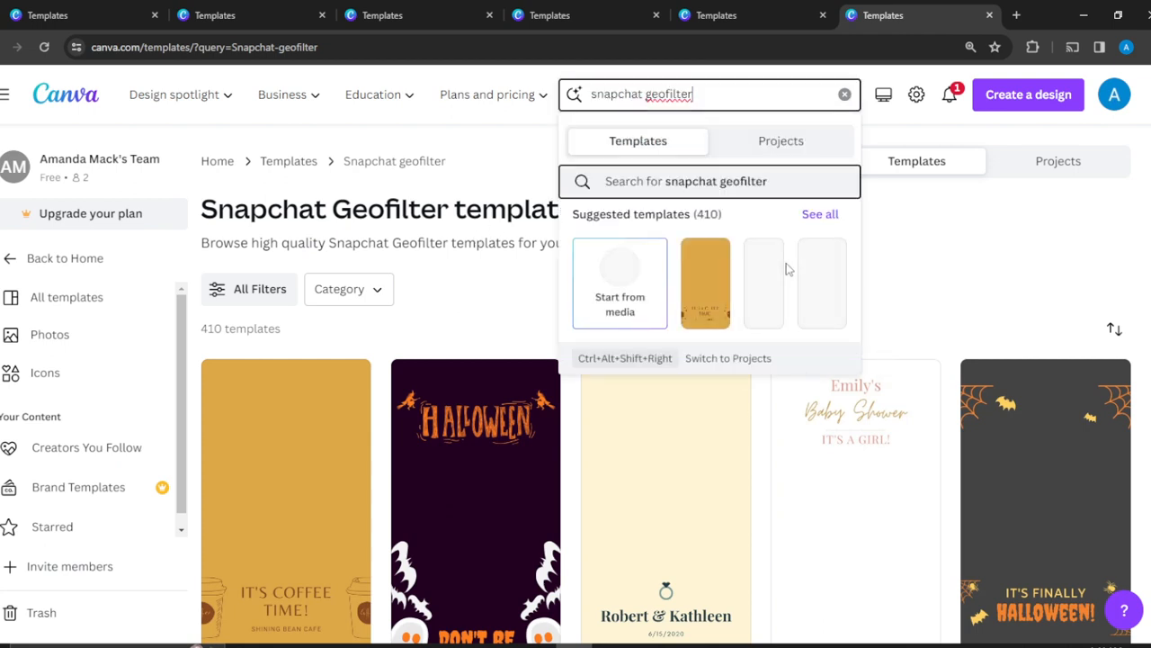
pyautogui.click(945, 349)
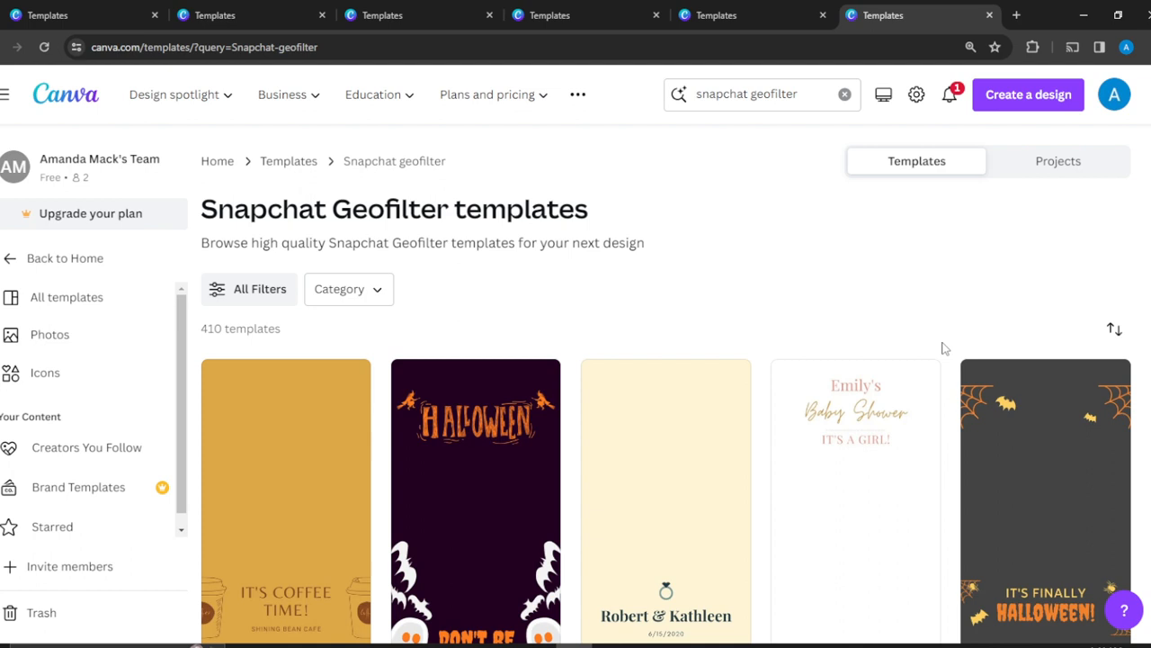
pyautogui.scroll(-3)
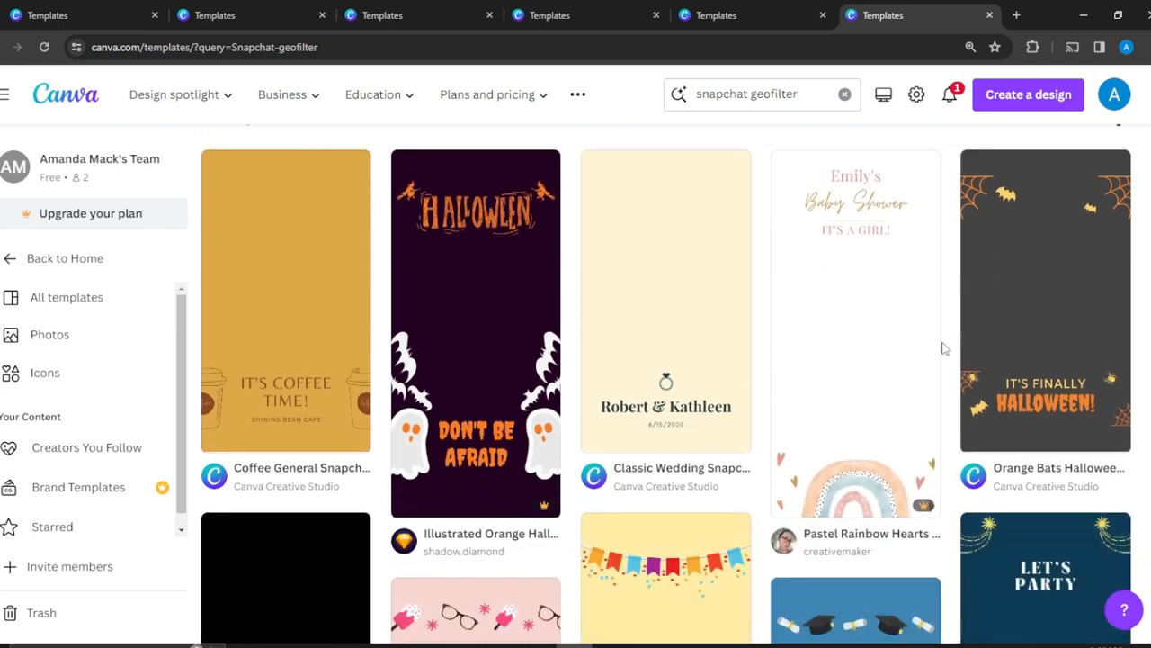
pyautogui.scroll(-3)
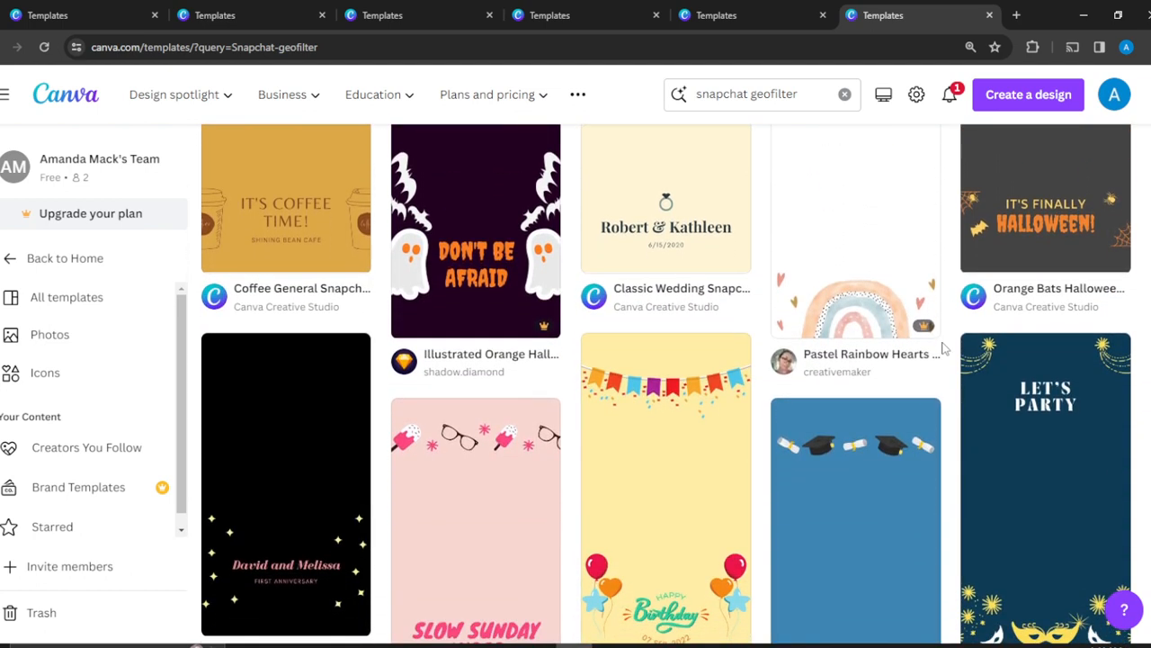
pyautogui.scroll(-3)
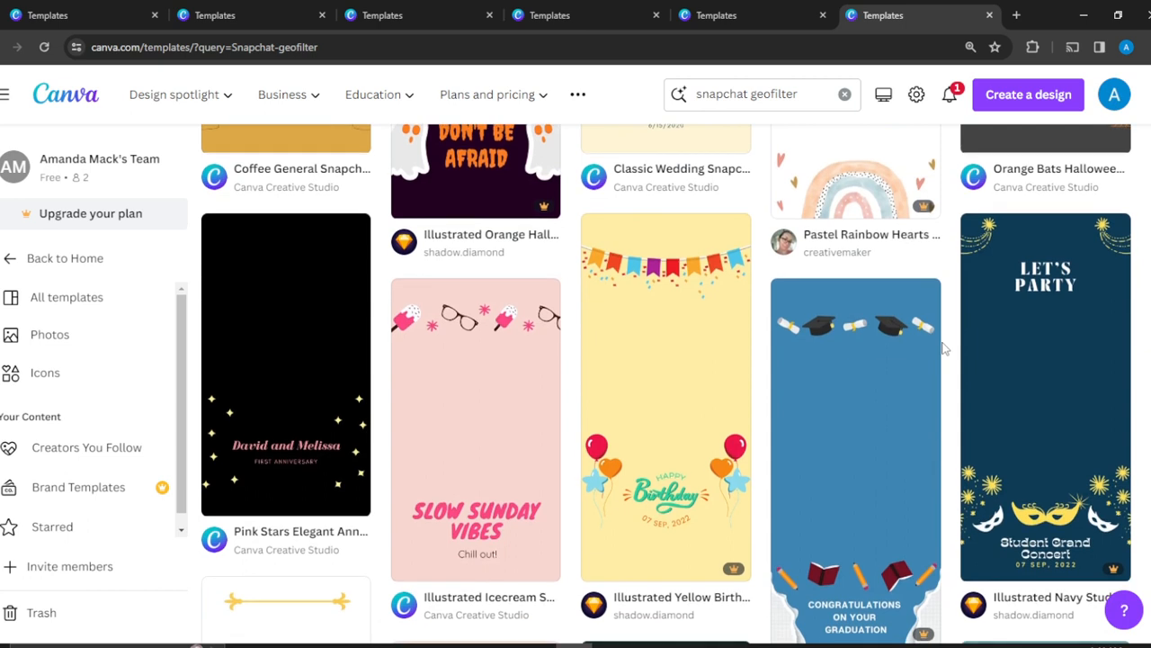
pyautogui.moveTo(664, 559)
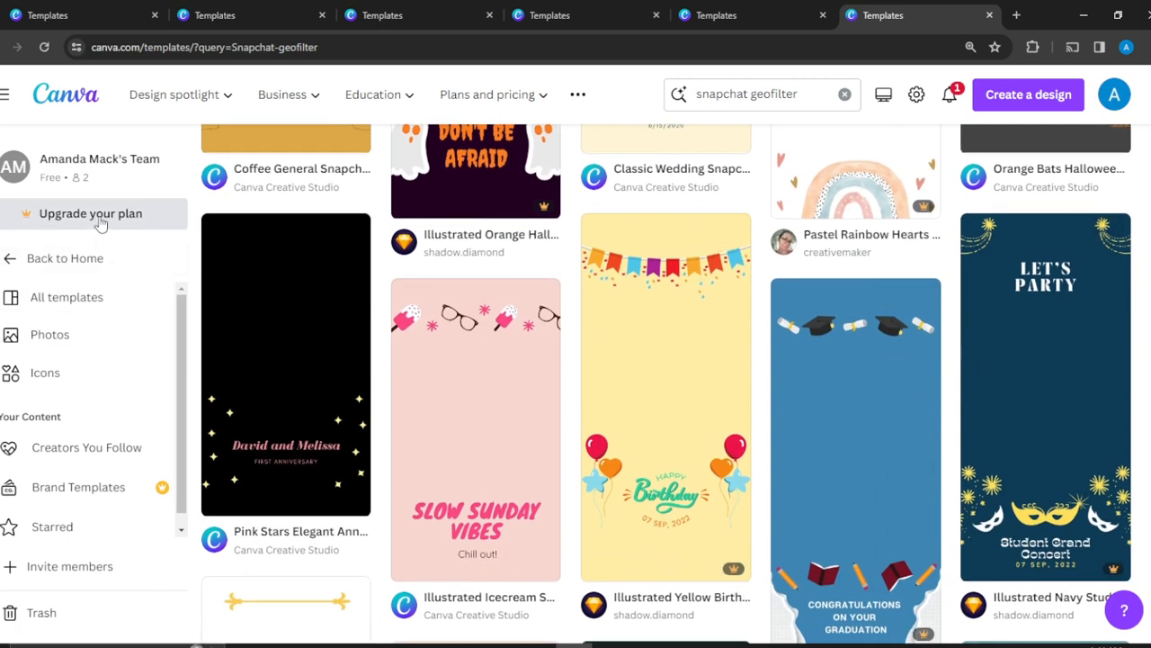
pyautogui.moveTo(805, 234)
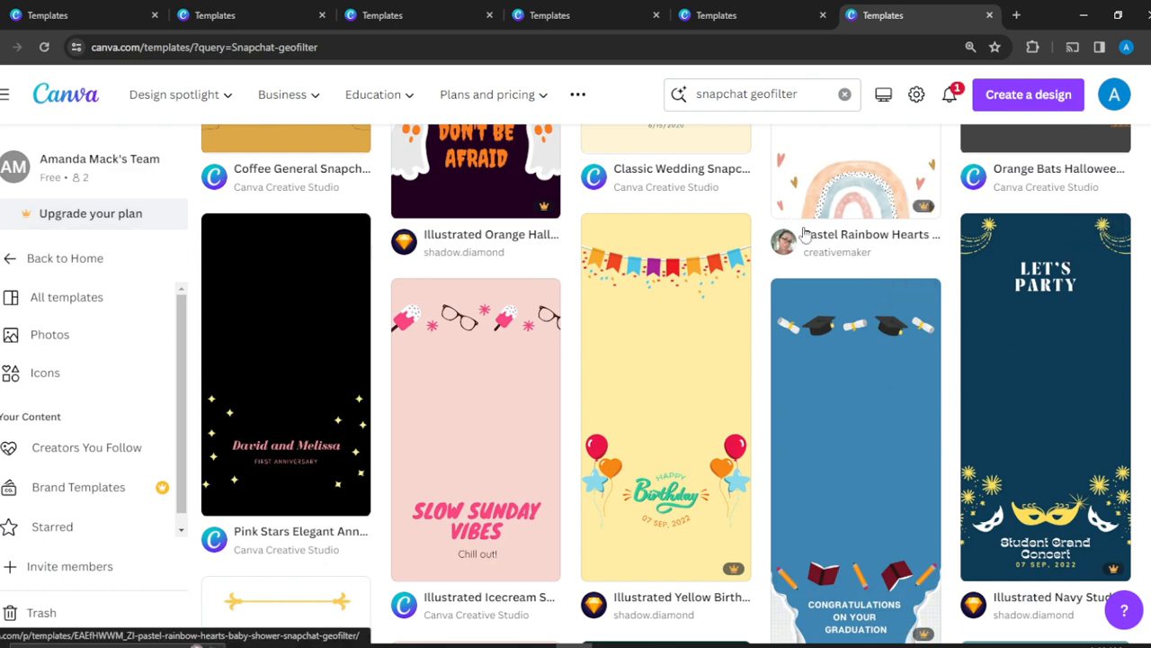
pyautogui.scroll(-3)
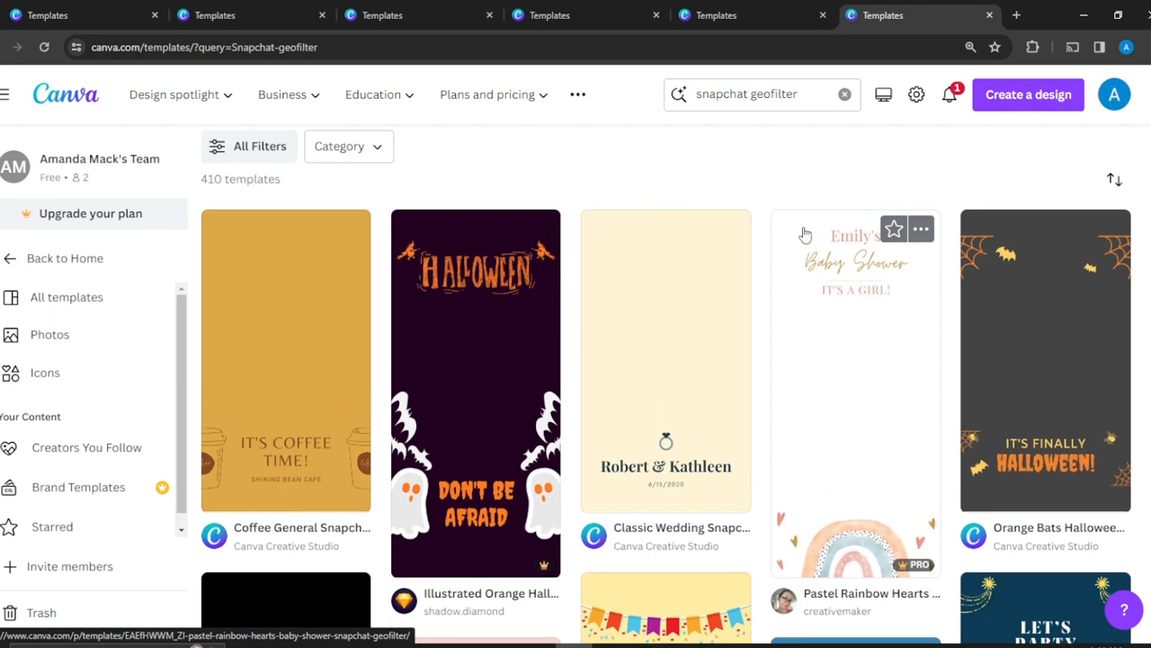
pyautogui.scroll(-3)
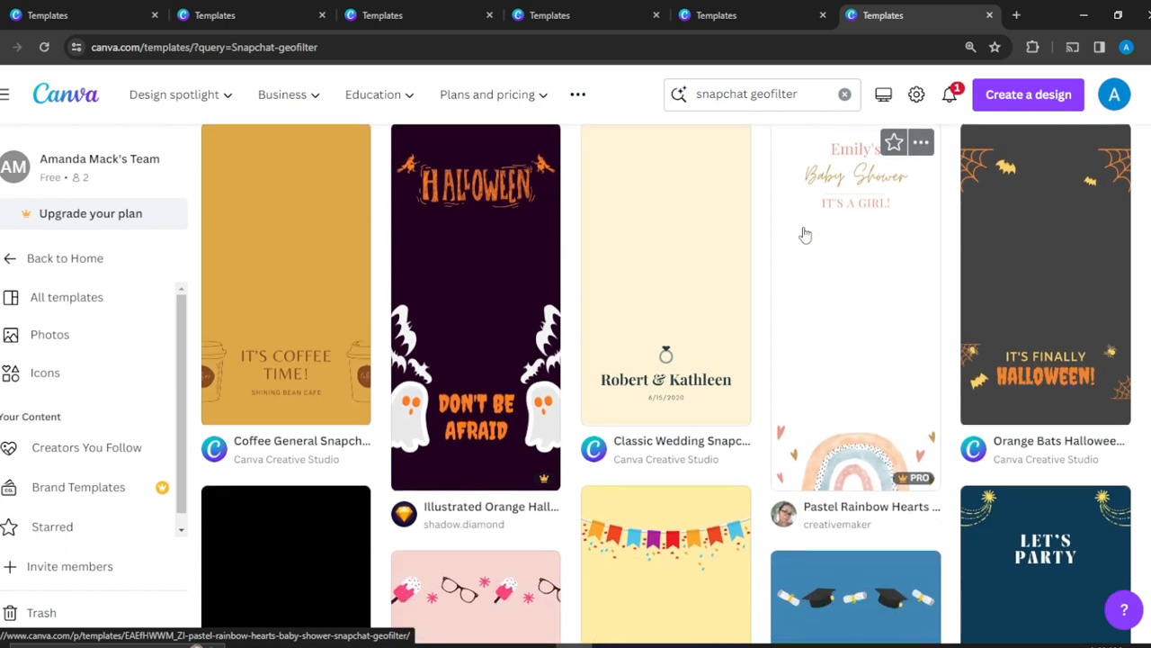
pyautogui.scroll(-3)
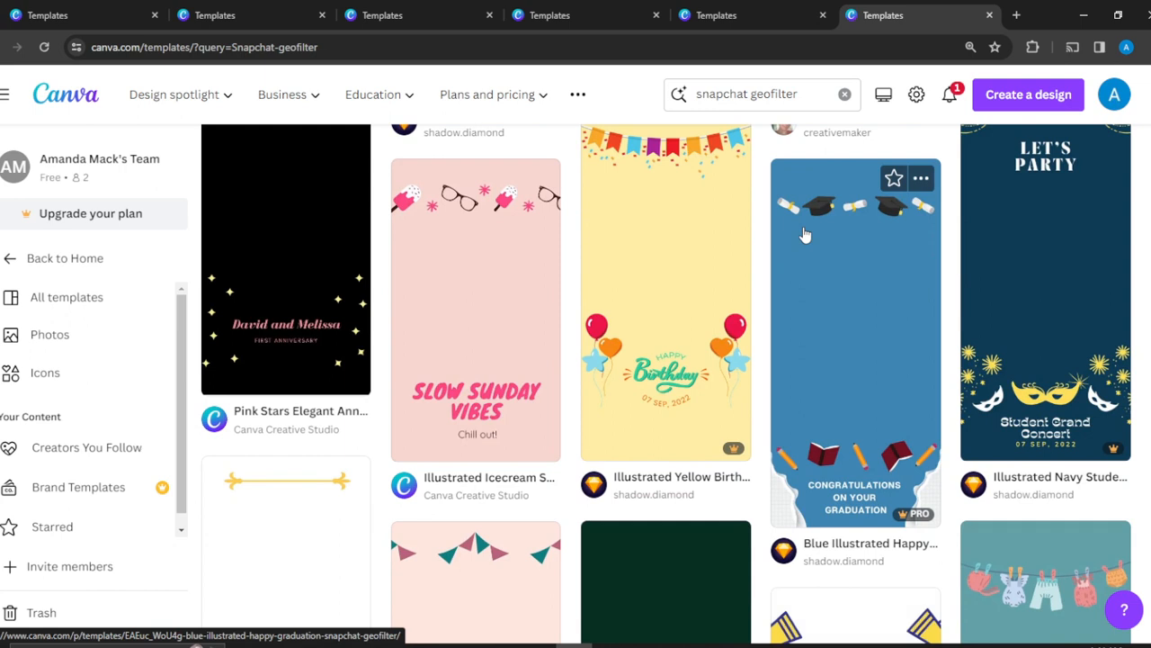
pyautogui.moveTo(473, 359)
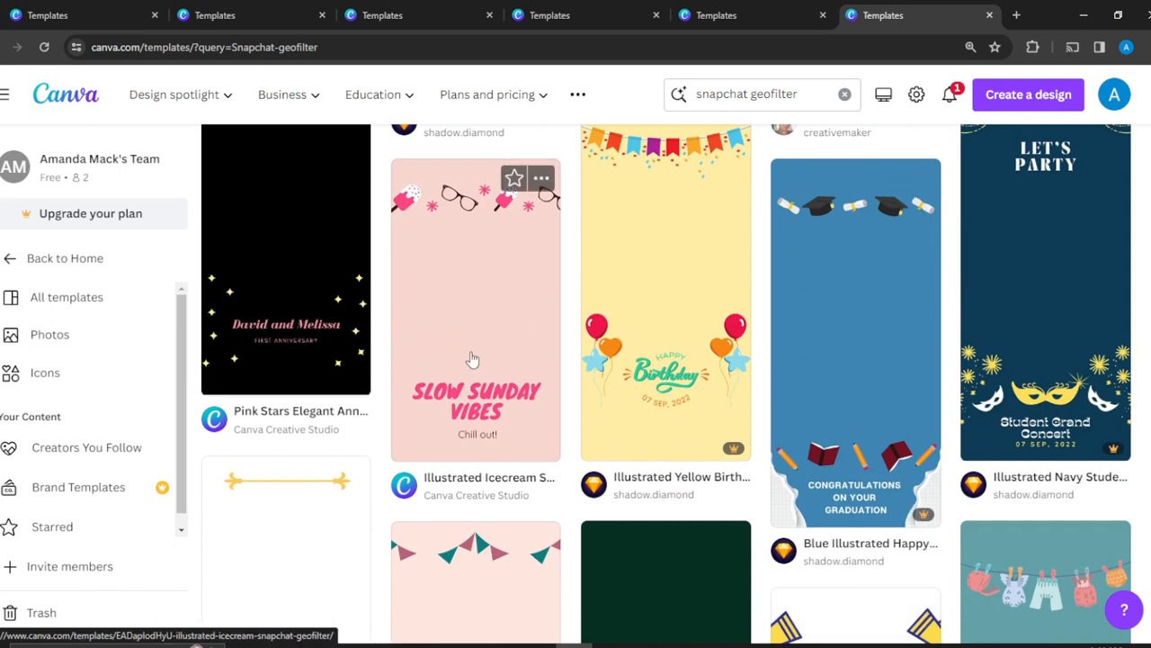
pyautogui.moveTo(483, 345)
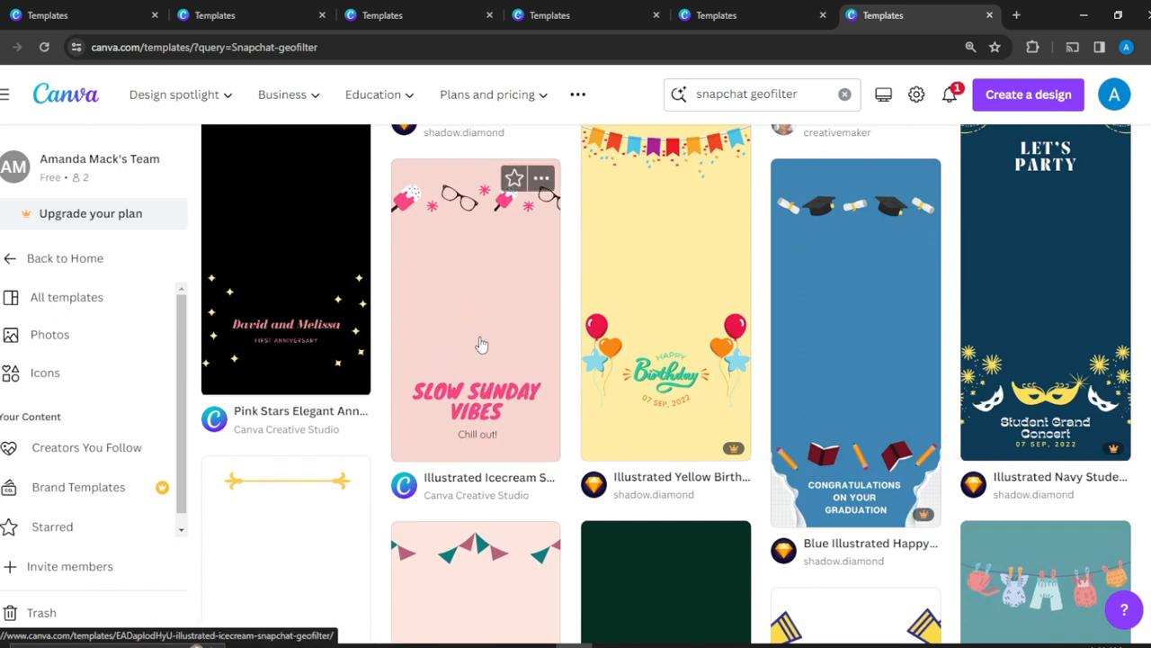
# Step: Start a new design from the Illustrated Icecream Snapchat Geofilter template
pyautogui.click(475, 308)
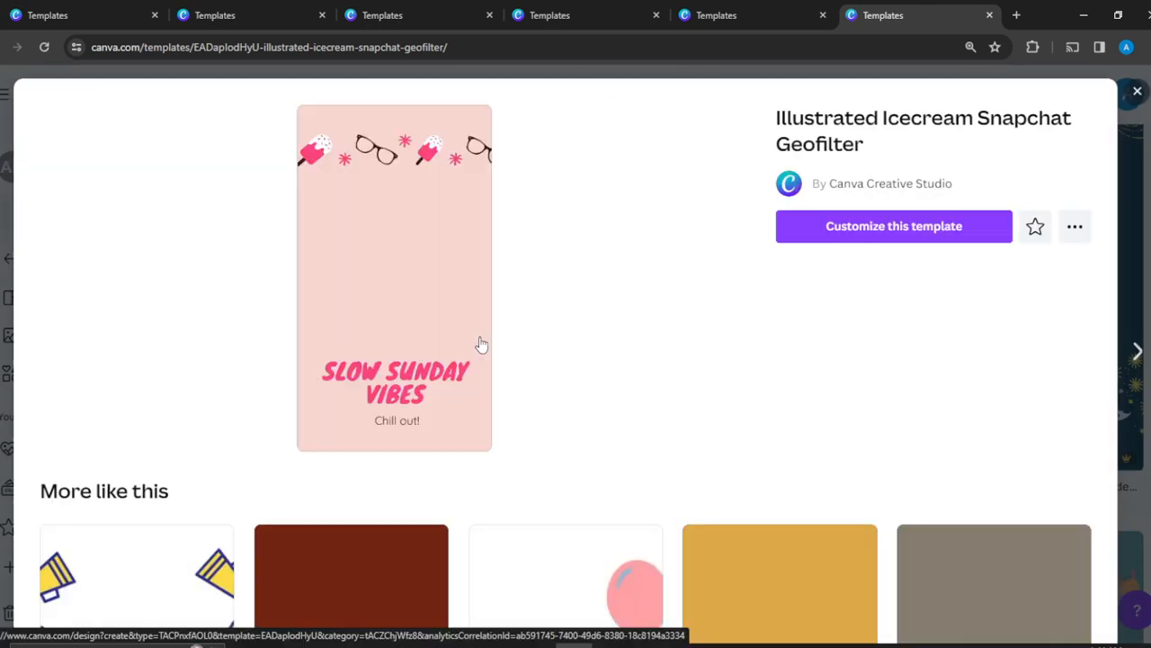
pyautogui.moveTo(845, 206)
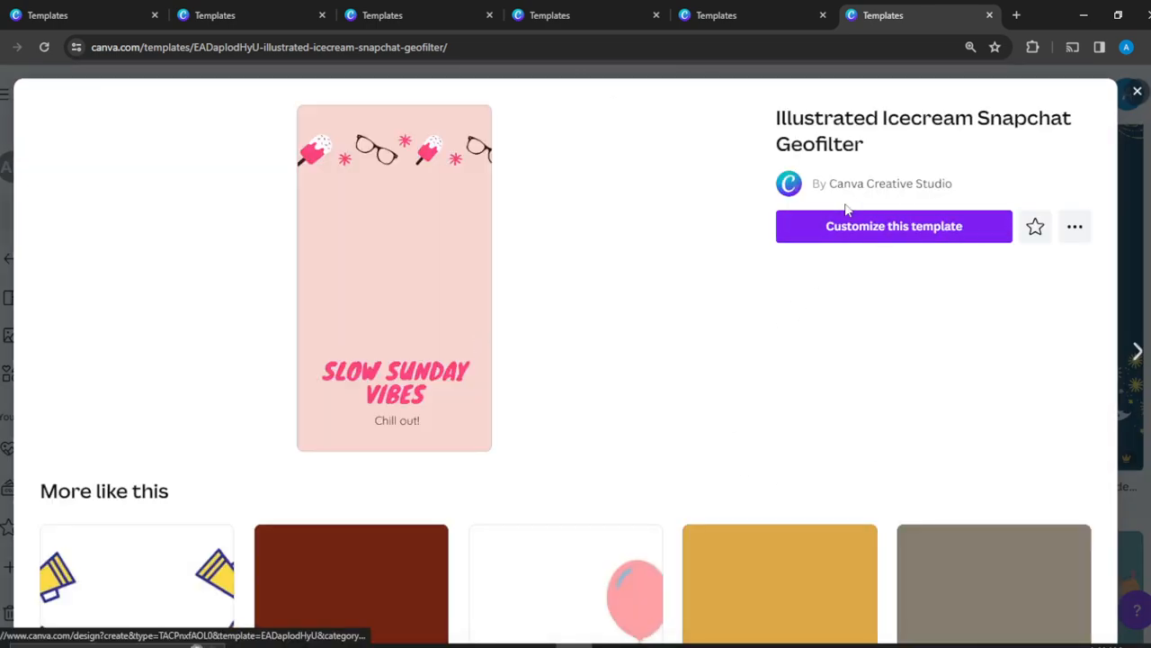
pyautogui.moveTo(927, 238)
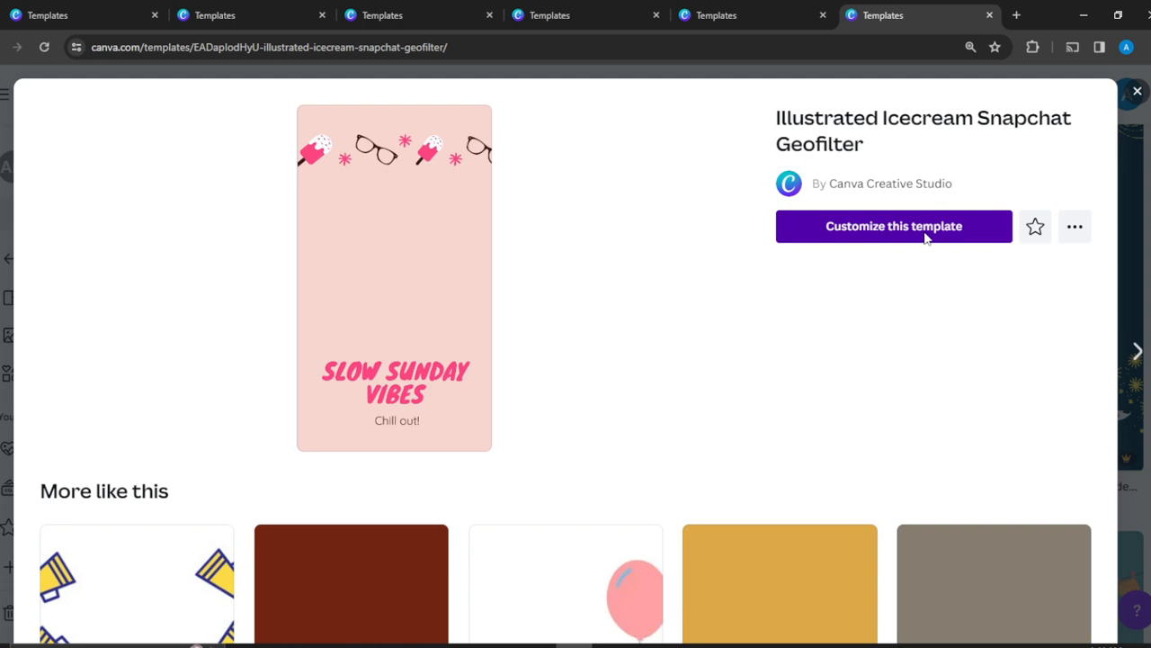
pyautogui.click(893, 226)
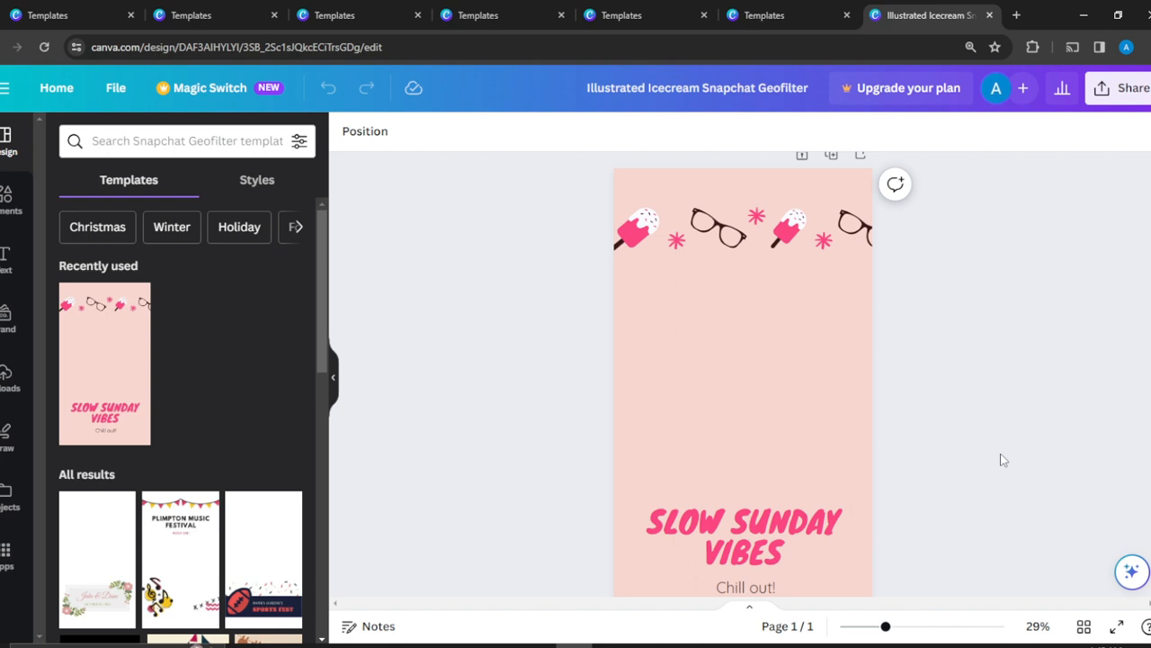
# Step: Ungroup the ice-cream, glasses and stars banner and pick the rightmost glasses
pyautogui.click(643, 232)
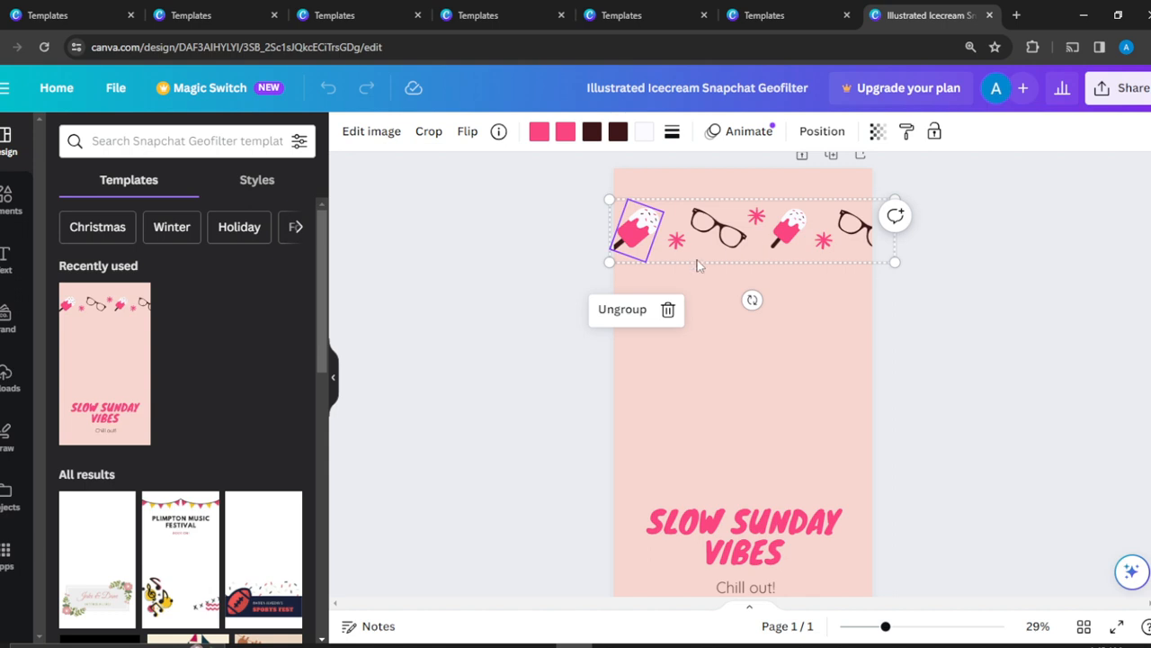
pyautogui.moveTo(668, 224)
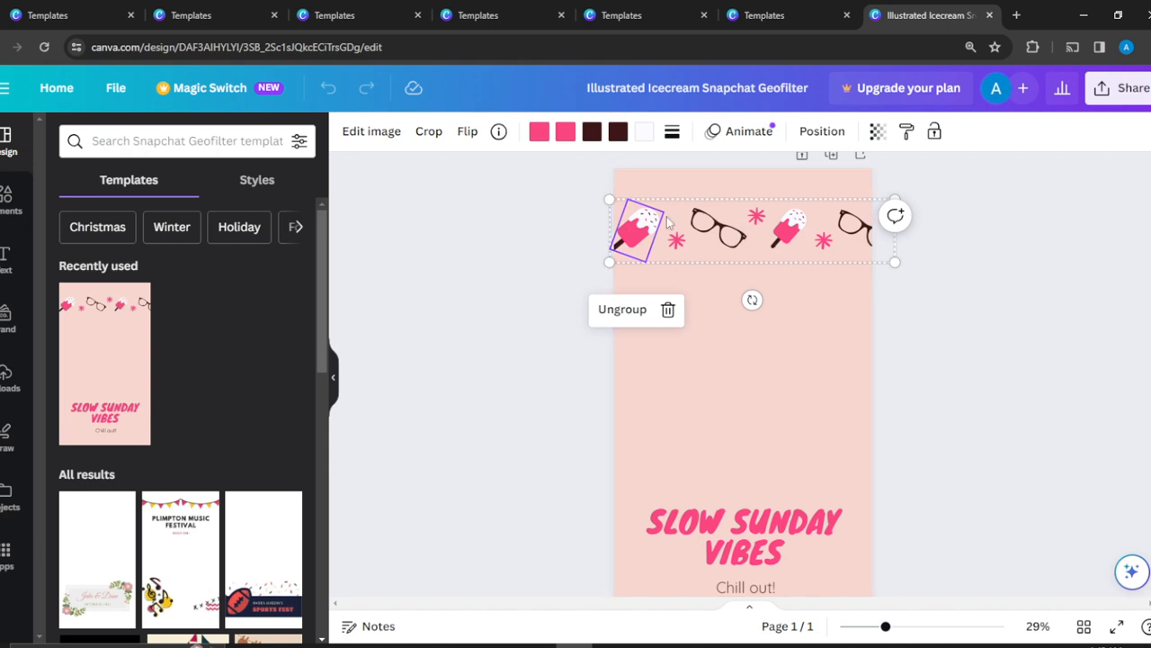
pyautogui.moveTo(844, 256)
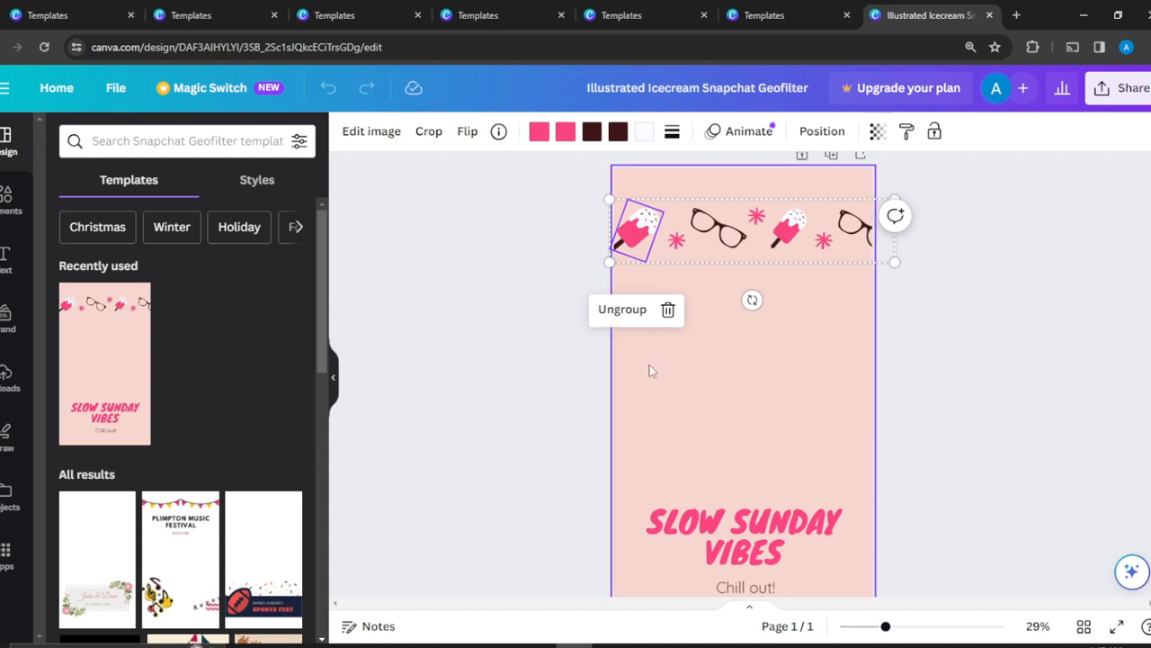
pyautogui.click(621, 309)
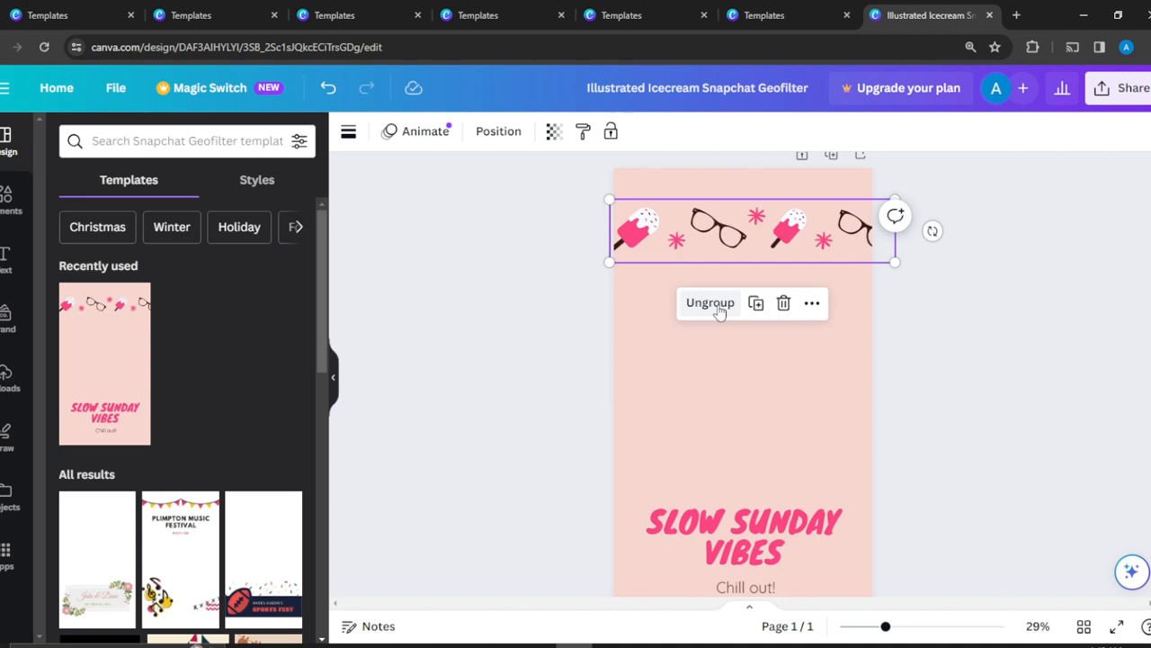
pyautogui.click(710, 302)
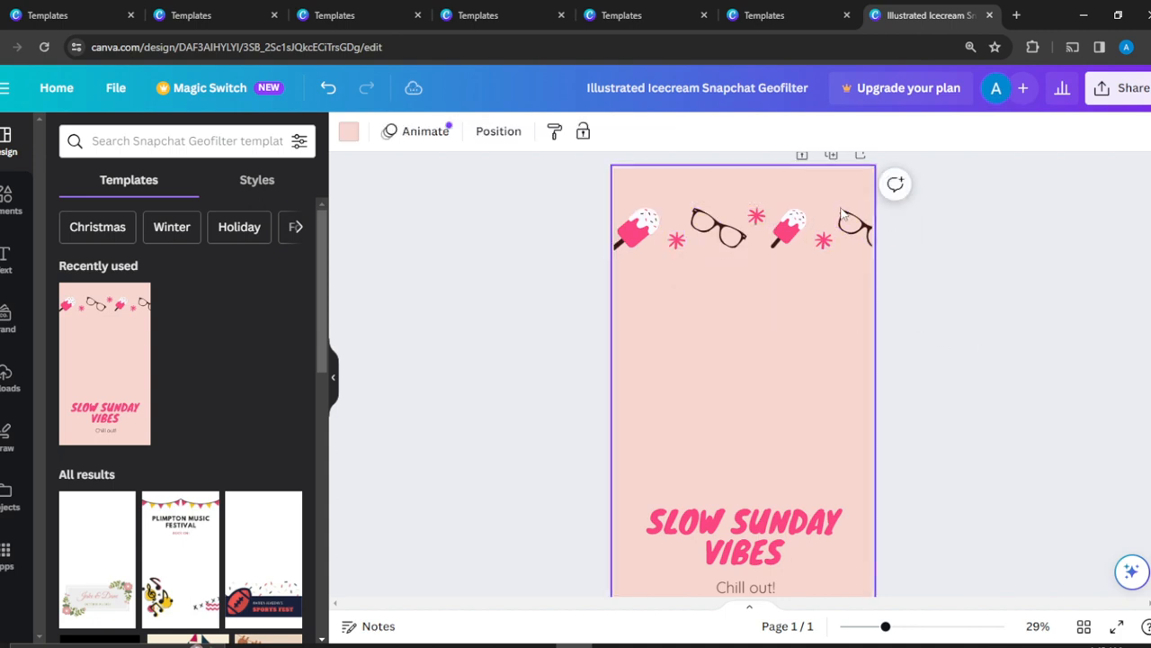
pyautogui.click(854, 223)
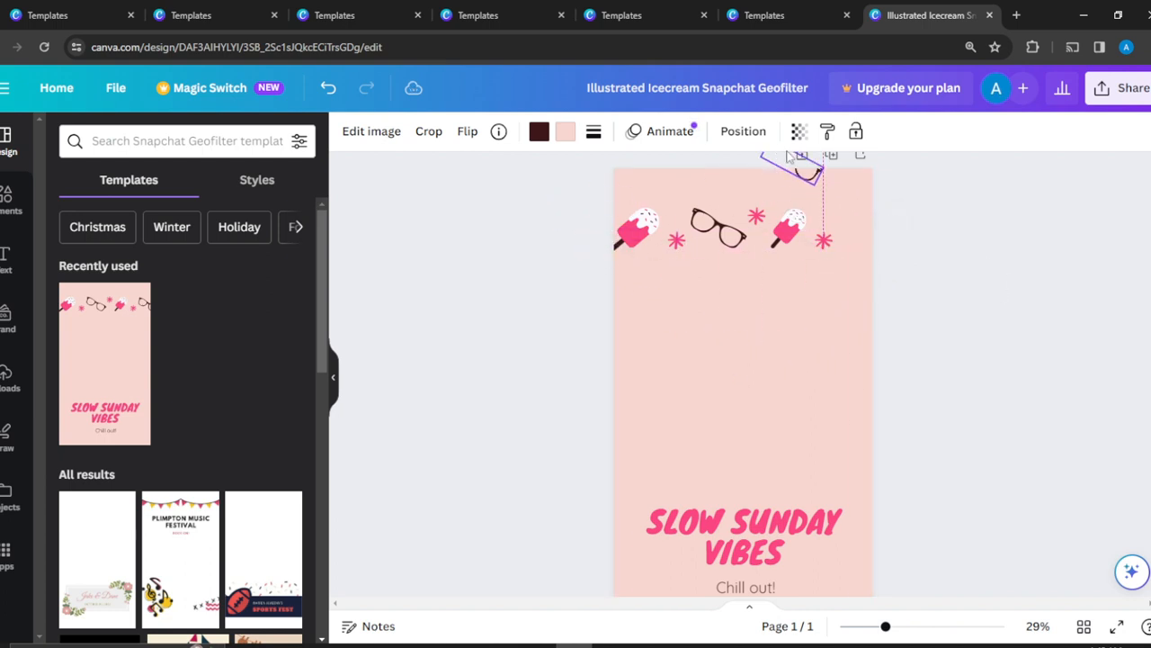
# Step: Move the right glasses toward the top corner and reposition the pink stars
pyautogui.moveTo(791, 162); pyautogui.dragTo(841, 221)
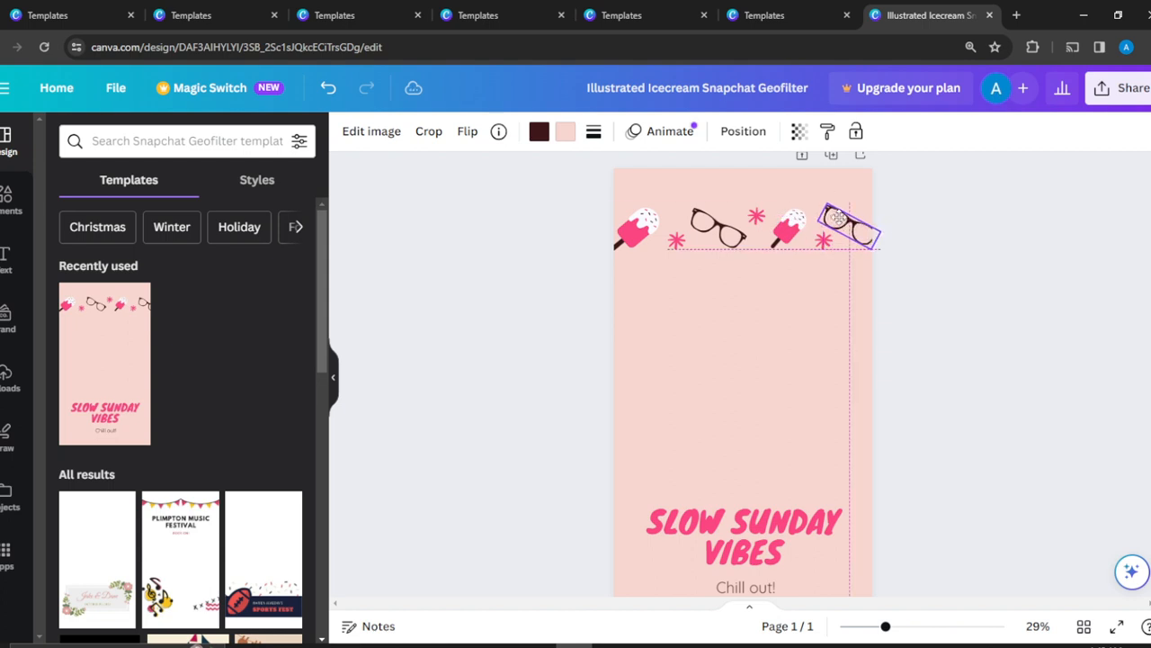
pyautogui.click(845, 220)
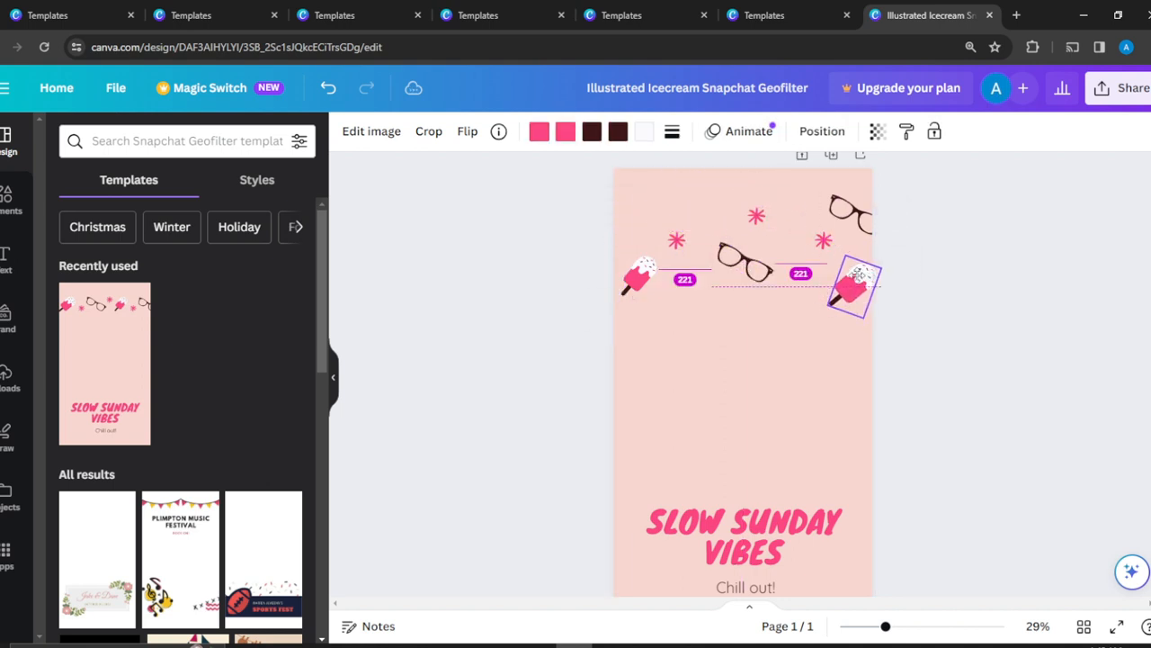
pyautogui.click(850, 293)
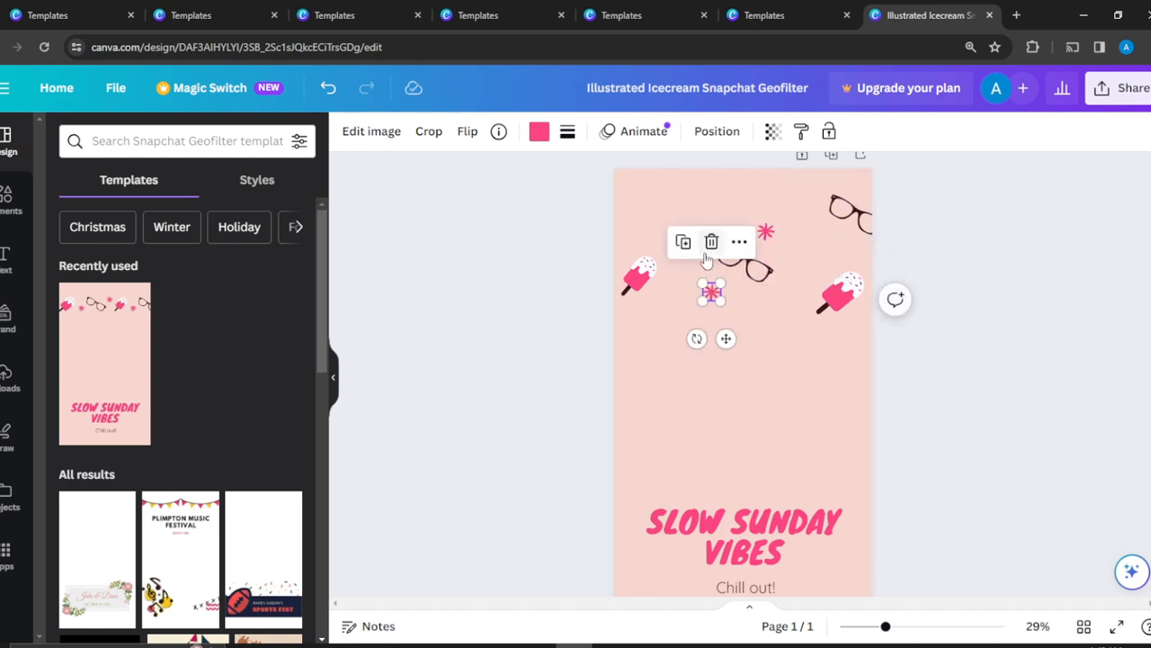
pyautogui.click(800, 268)
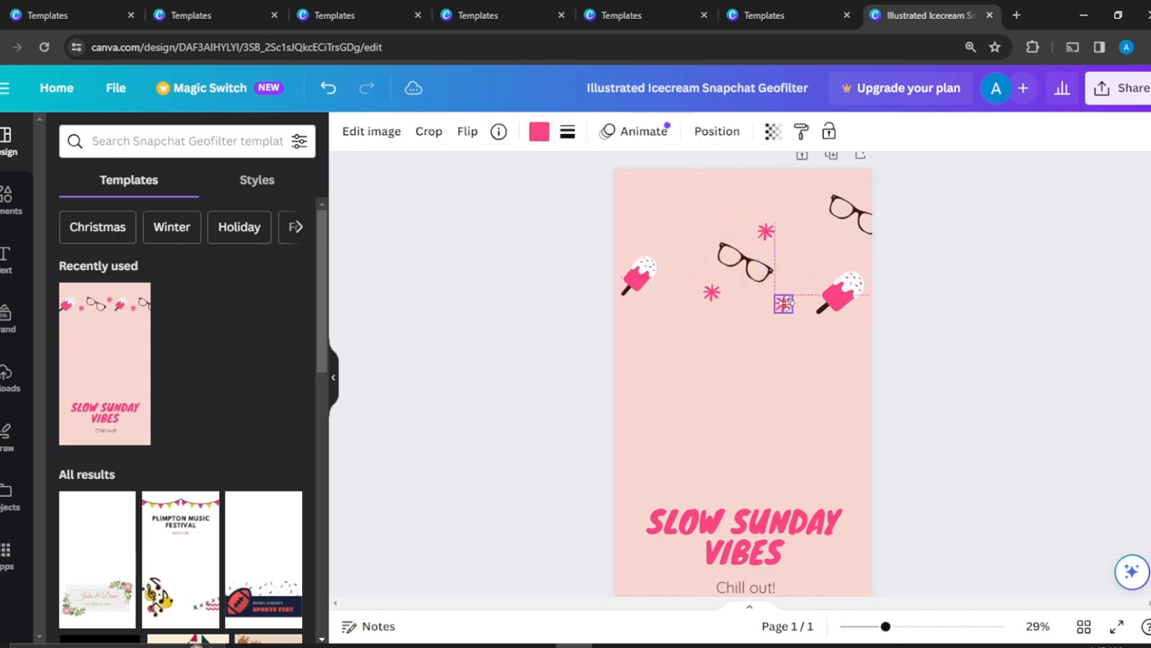
pyautogui.click(783, 305)
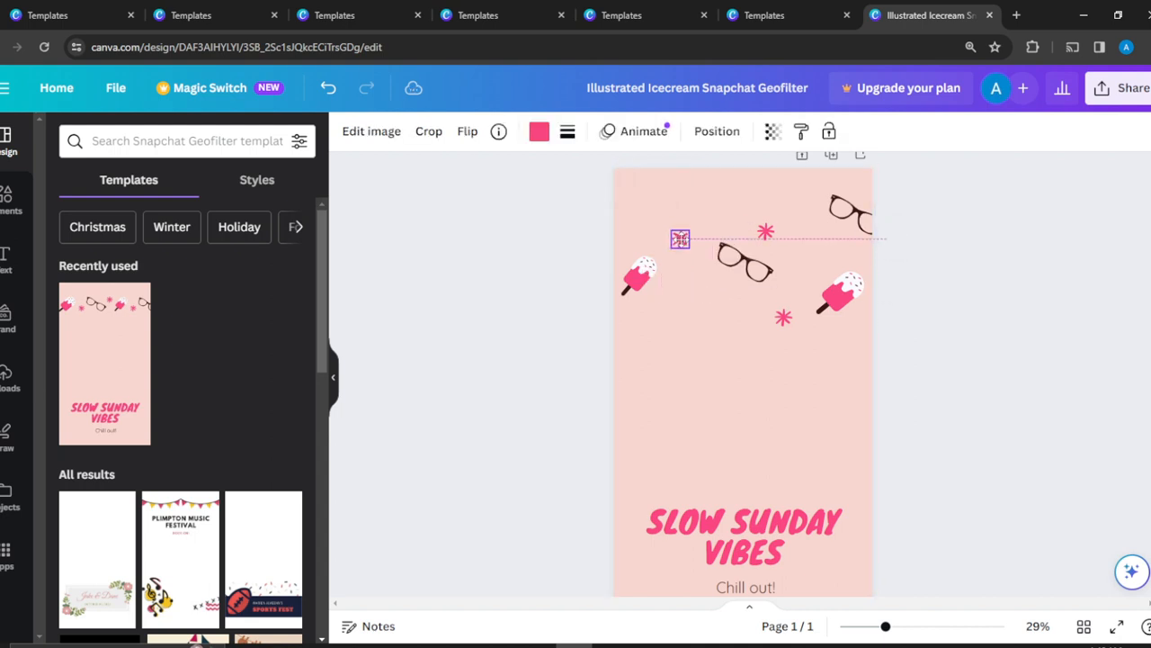
pyautogui.moveTo(681, 238); pyautogui.dragTo(683, 298)
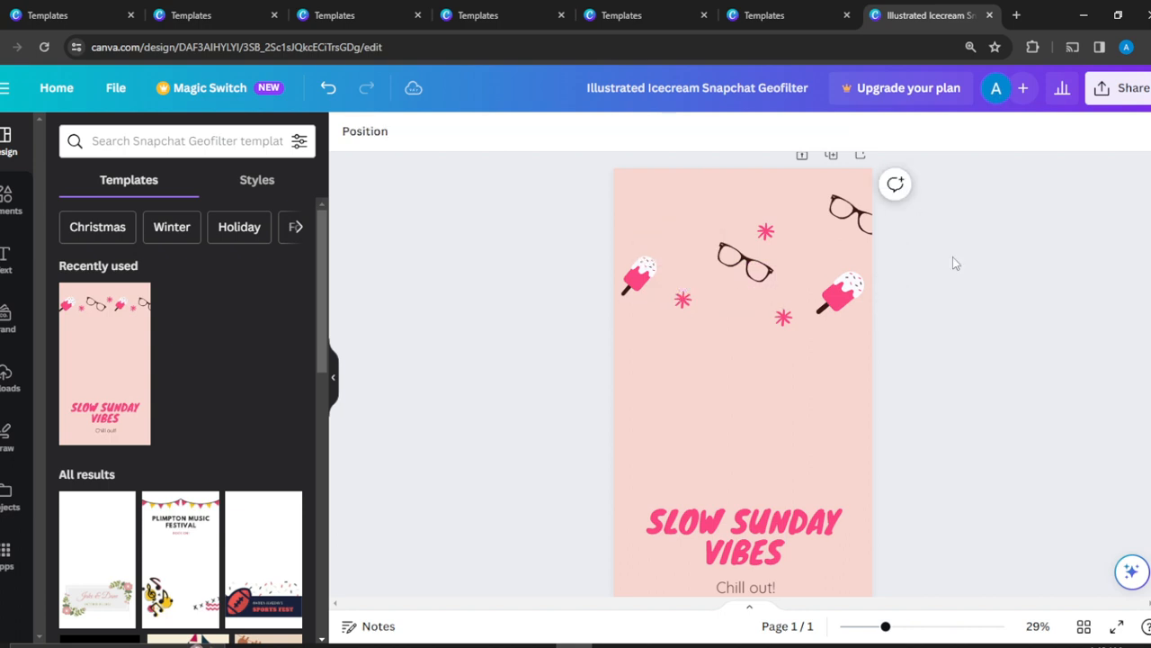
pyautogui.scroll(-3)
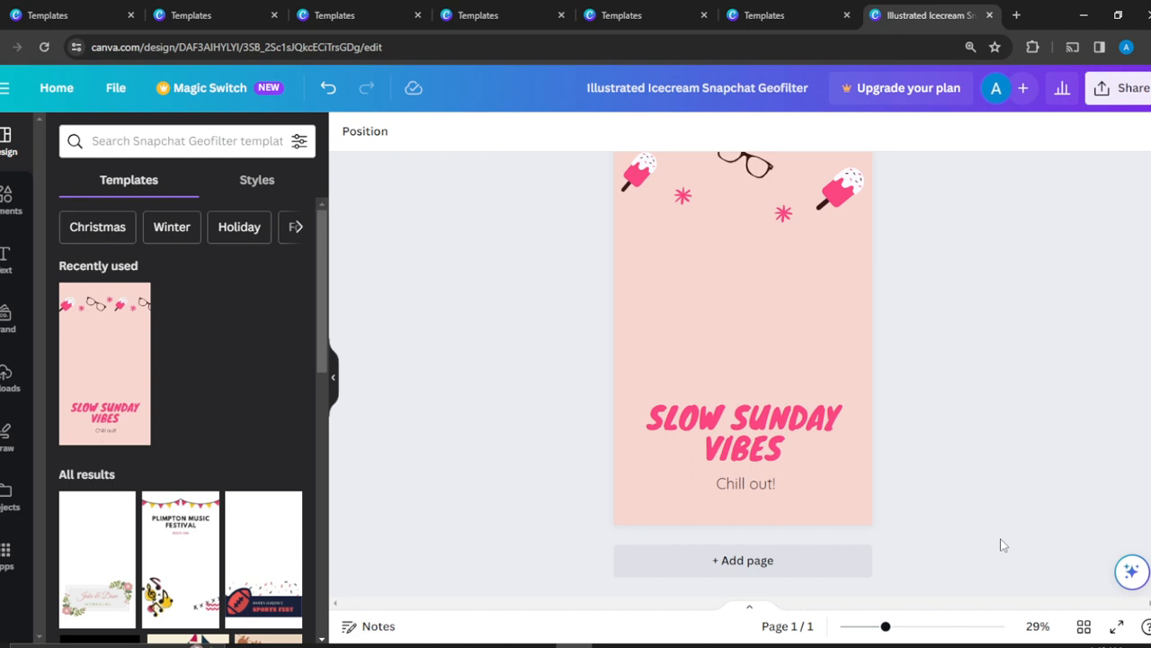
# Step: Change the headline to 'FEELING THE CHILLS', fixing the typo
pyautogui.click(742, 431)
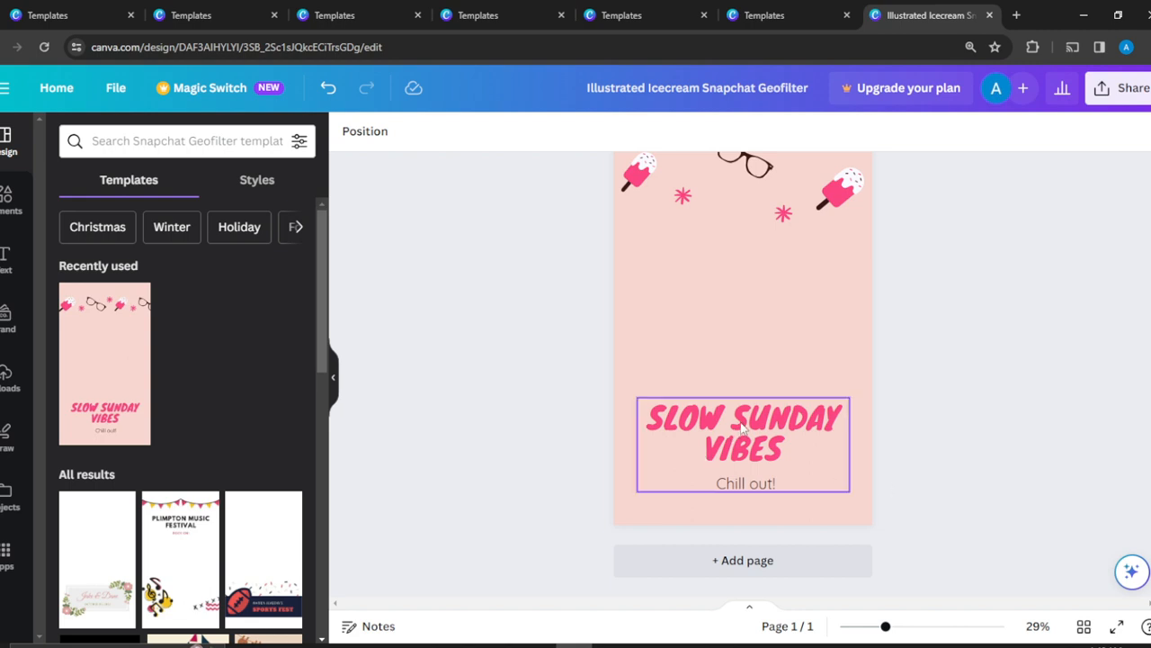
pyautogui.doubleClick(742, 431)
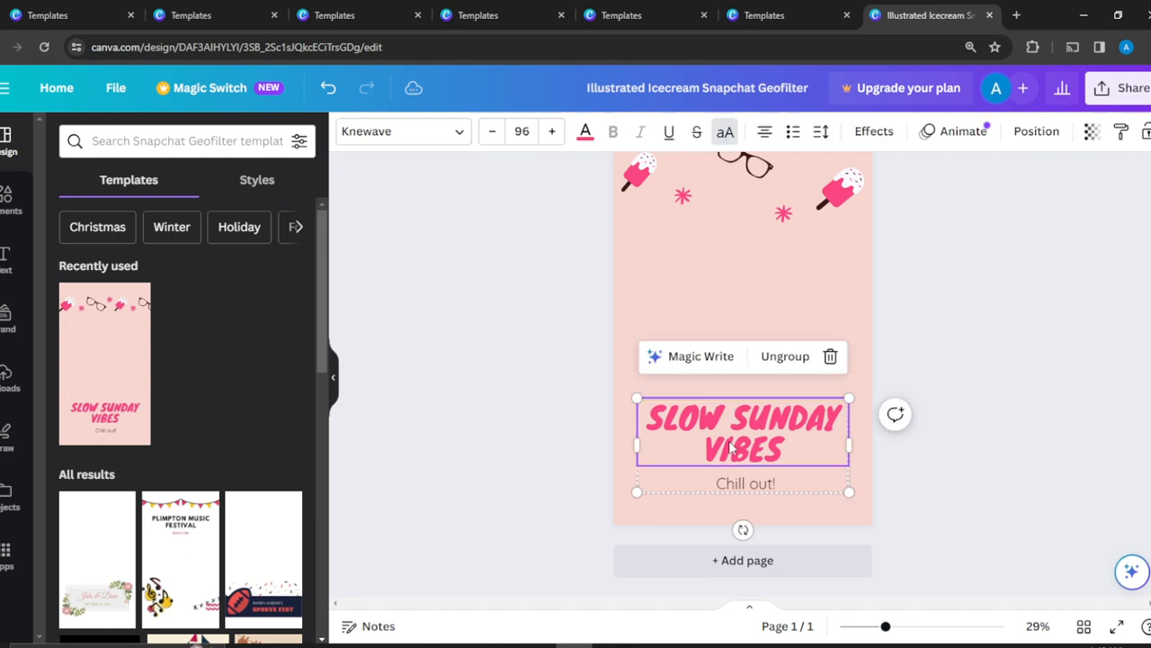
pyautogui.doubleClick(743, 449)
pyautogui.write('FEELING')
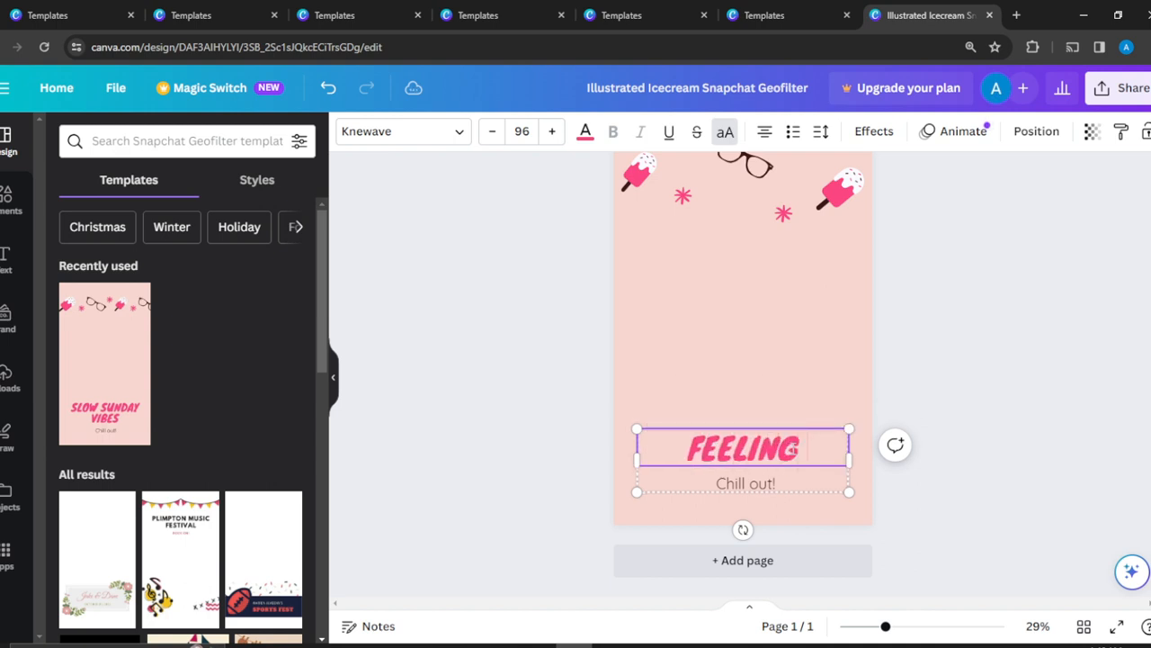
pyautogui.write('THE CHILL')
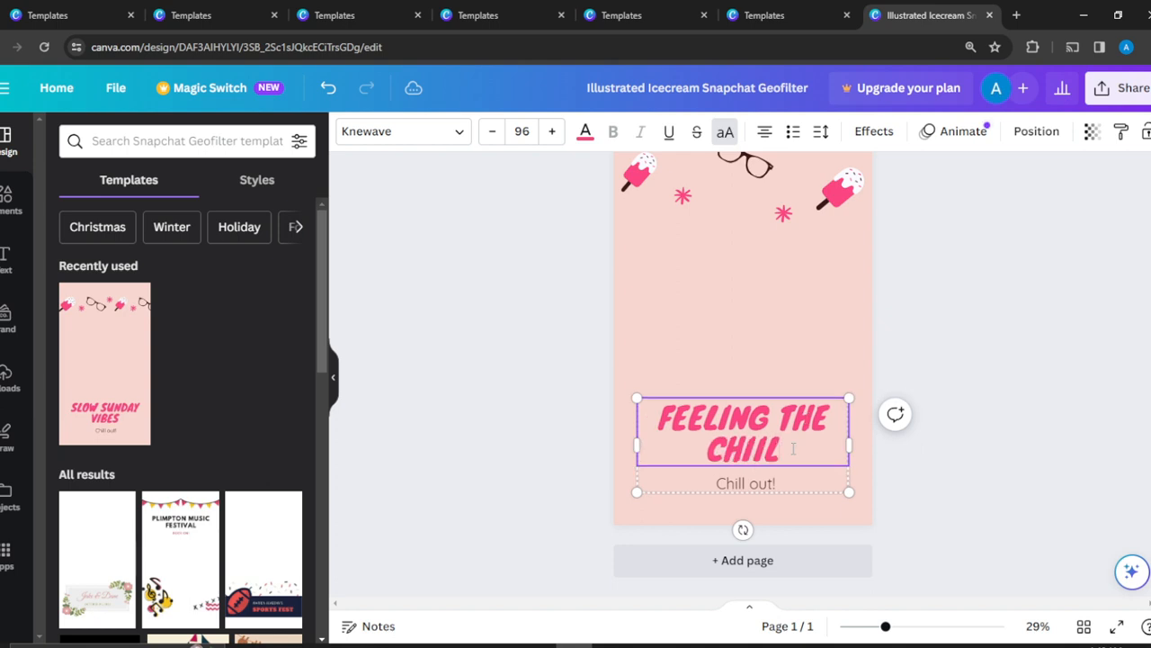
pyautogui.press('Backspace')
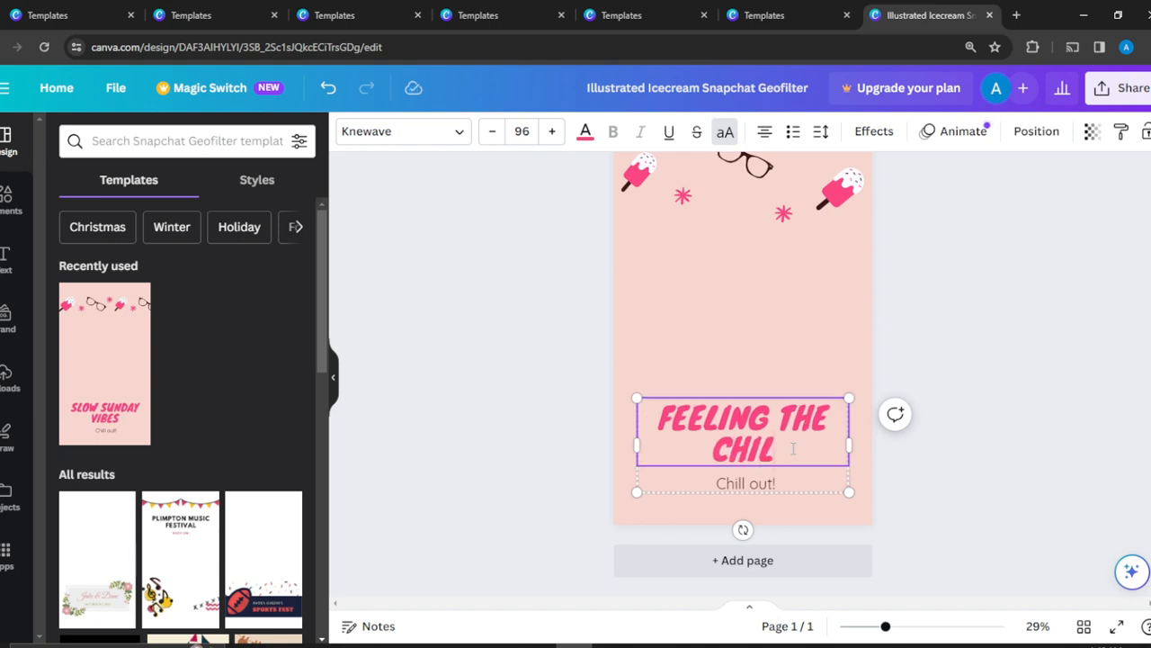
pyautogui.write('LS')
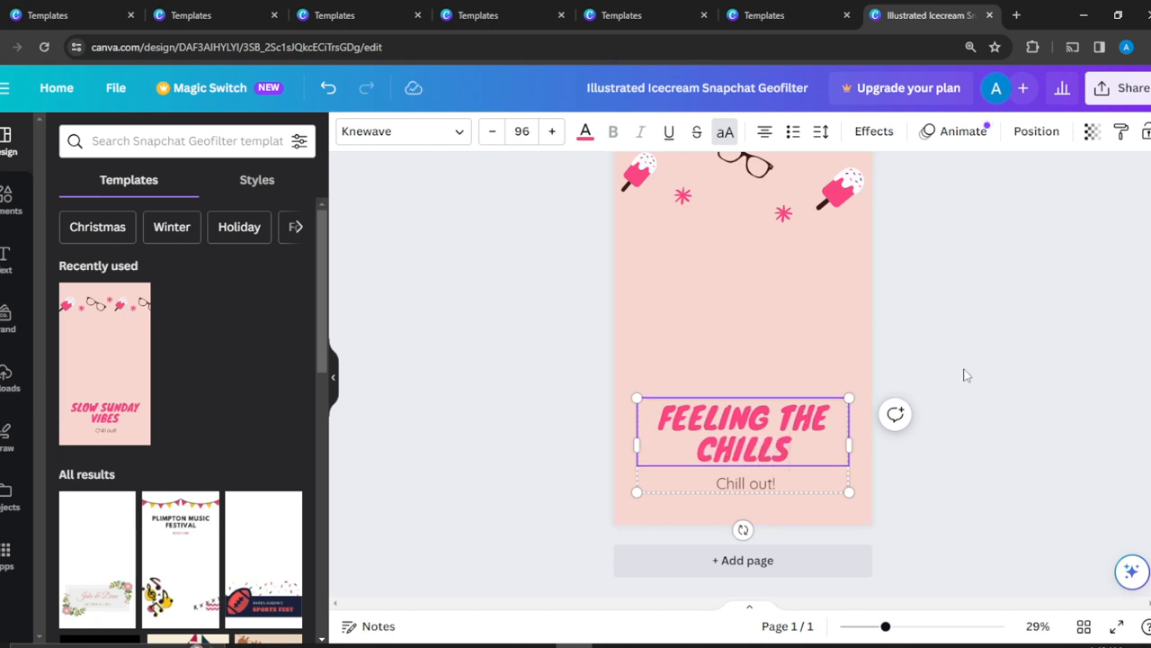
# Step: Replace the subtitle with 'Ball Out!' and deselect the text
pyautogui.click(745, 483)
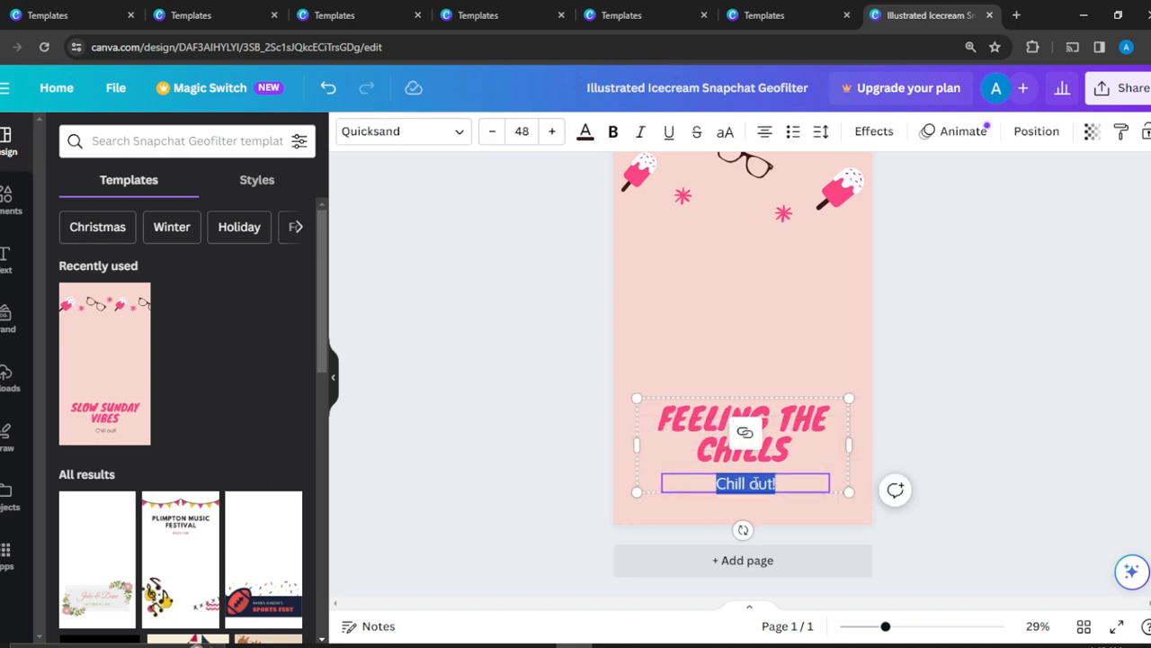
pyautogui.write('Ball Out')
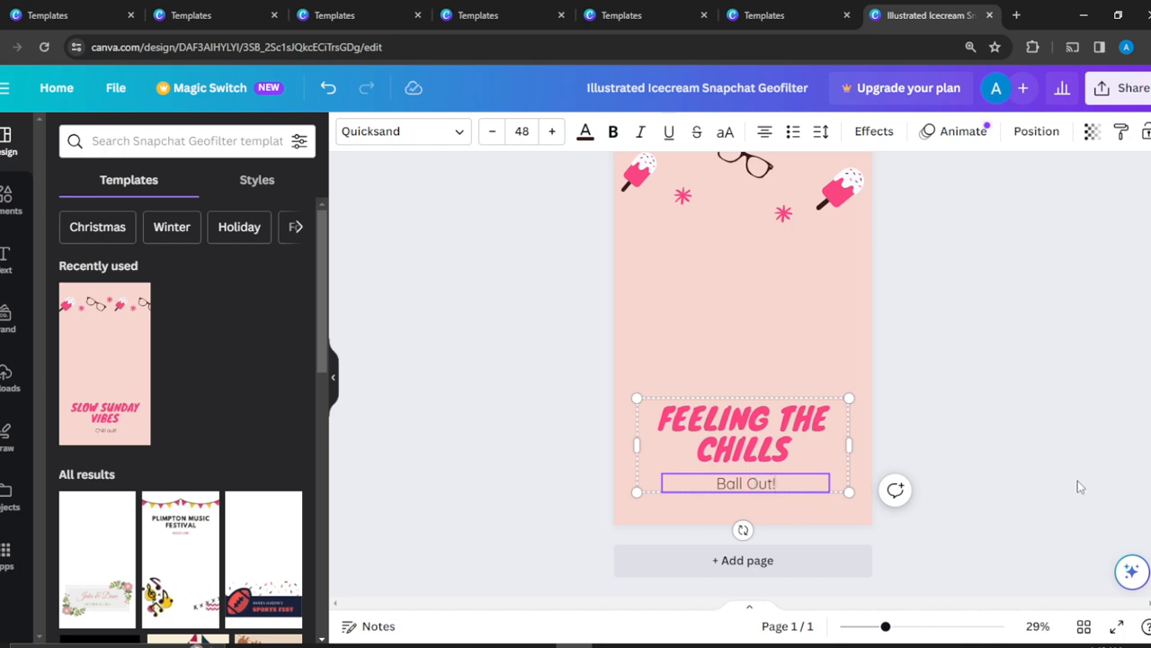
pyautogui.click(1065, 310)
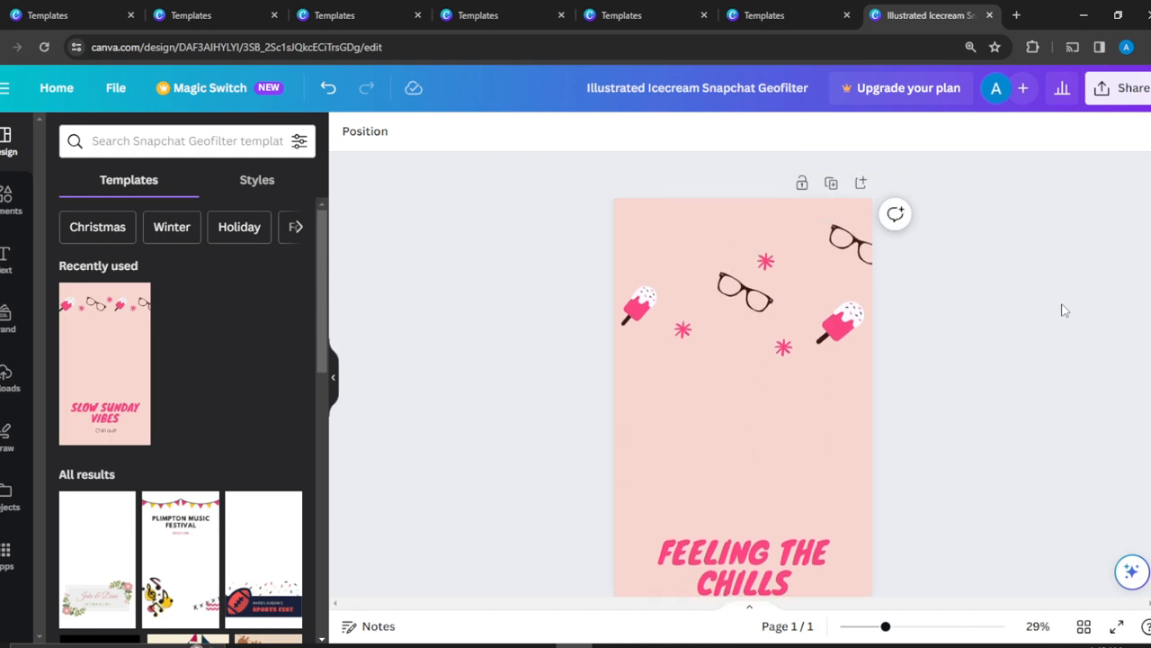
pyautogui.moveTo(710, 196)
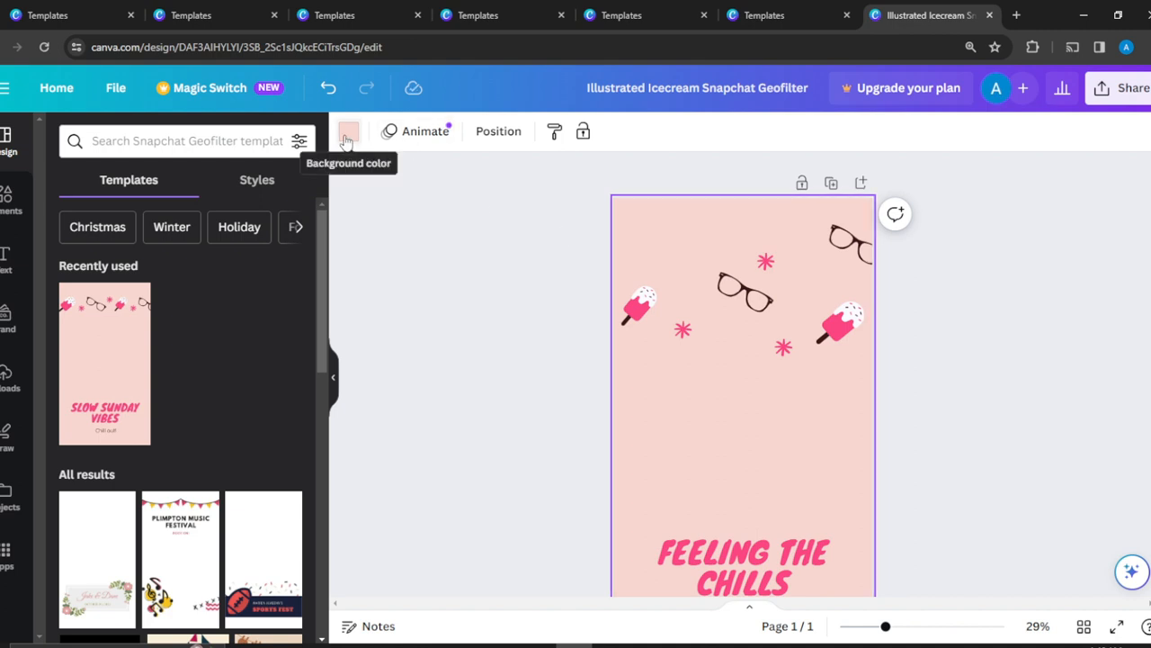
# Step: Set the background to dark maroon, turn the middle glasses pink, and select the subtitle box
pyautogui.click(349, 131)
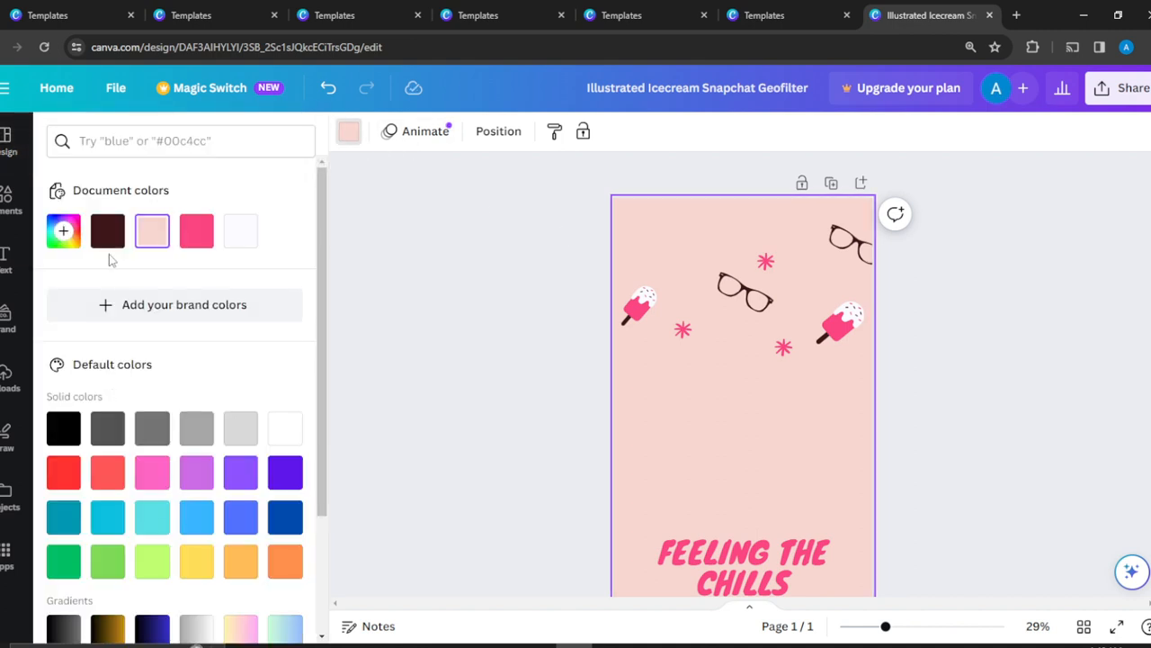
pyautogui.click(107, 230)
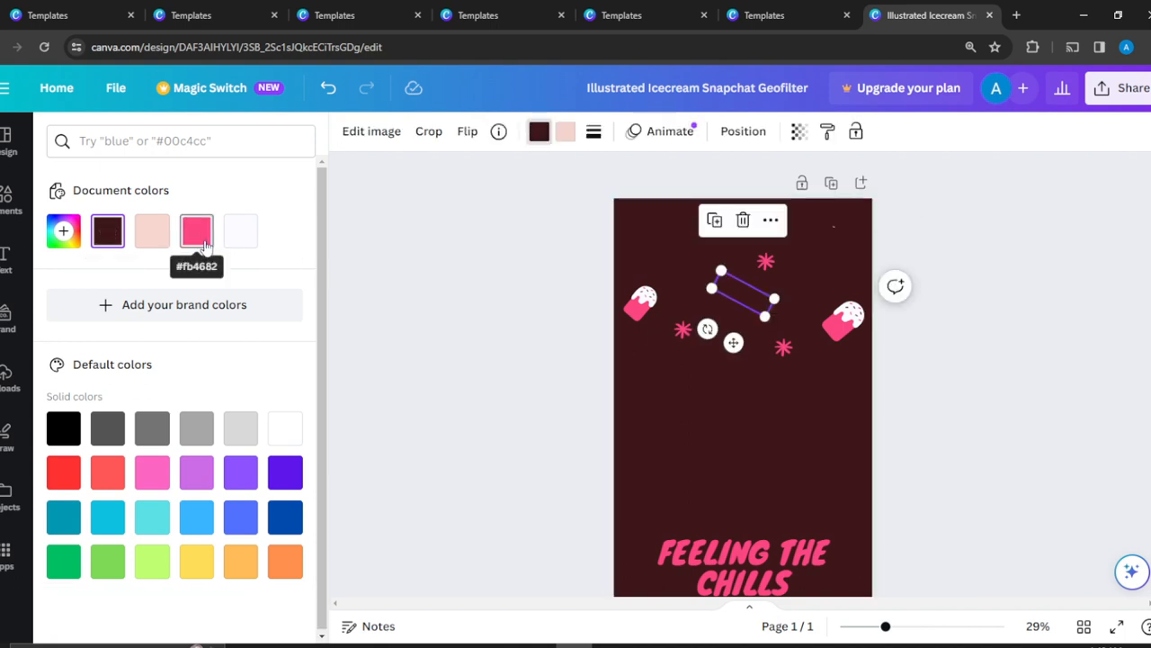
pyautogui.click(197, 230)
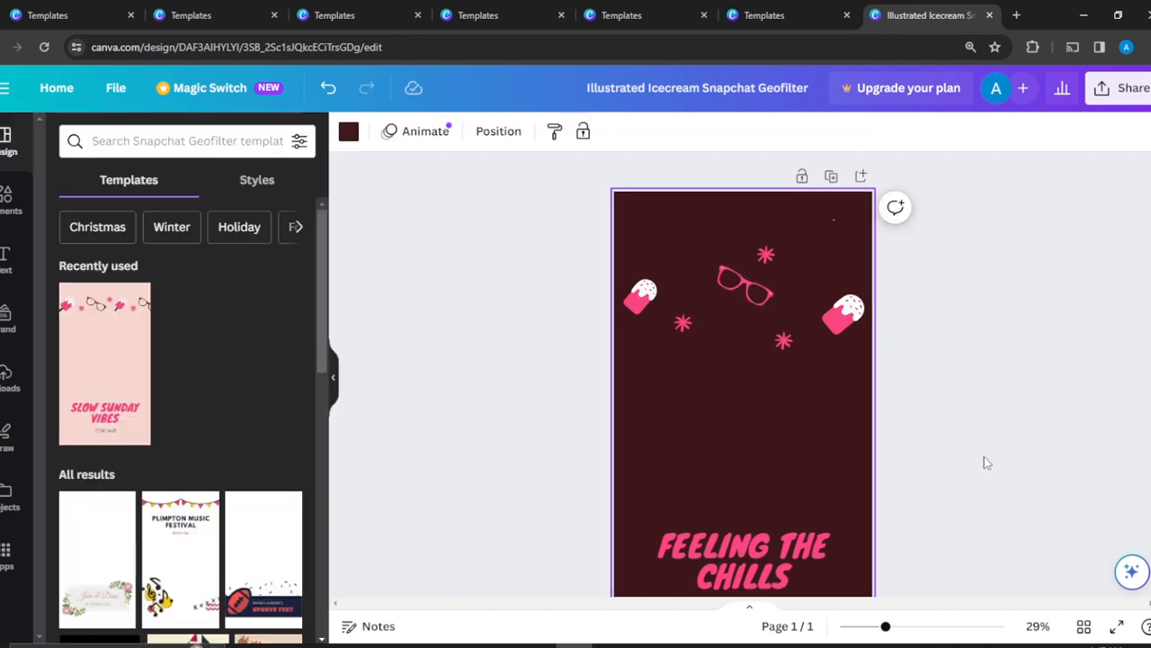
pyautogui.scroll(-3)
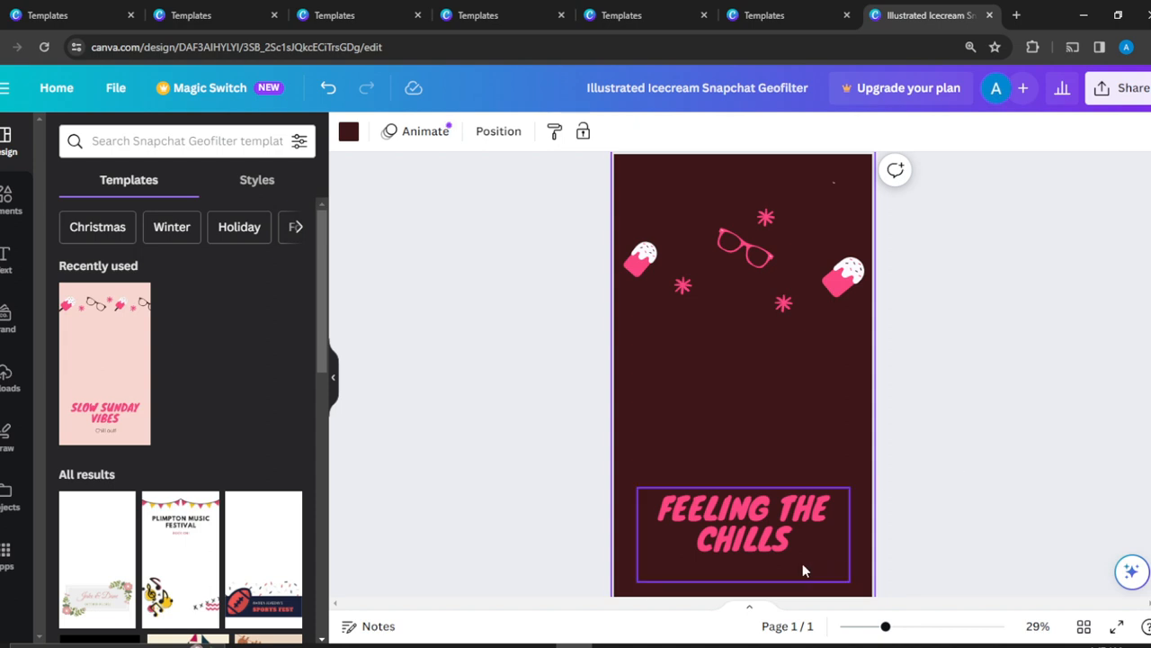
pyautogui.click(742, 525)
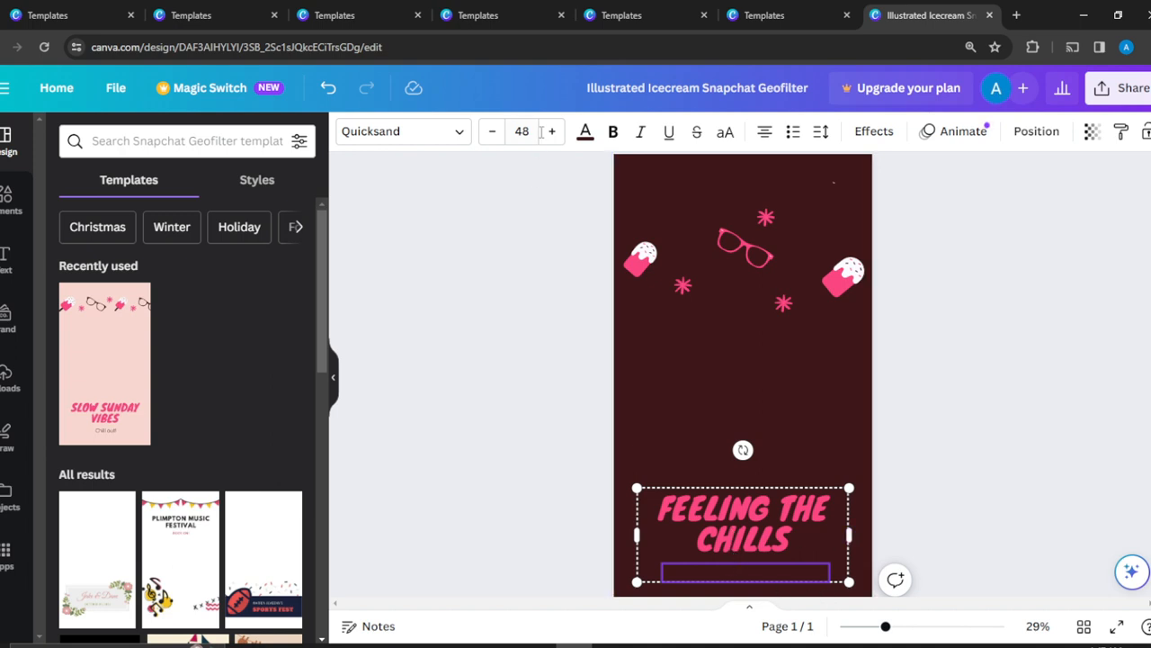
# Step: Recolour the 'Ball Out!' subtitle light pink so it reads on maroon
pyautogui.click(585, 132)
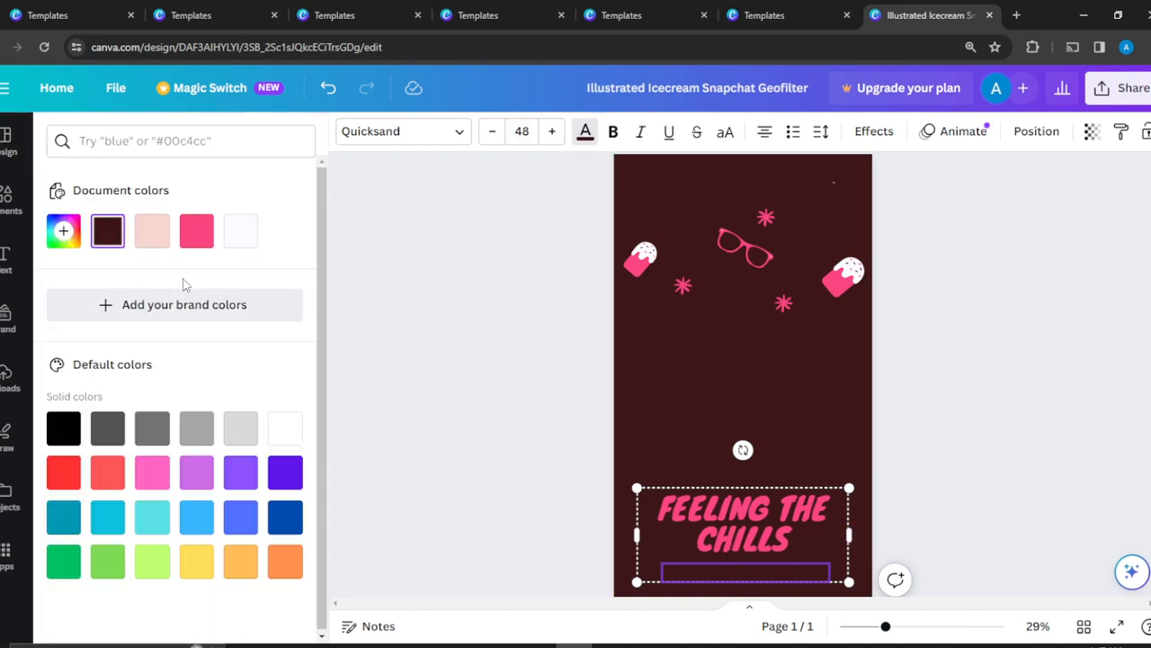
pyautogui.click(196, 230)
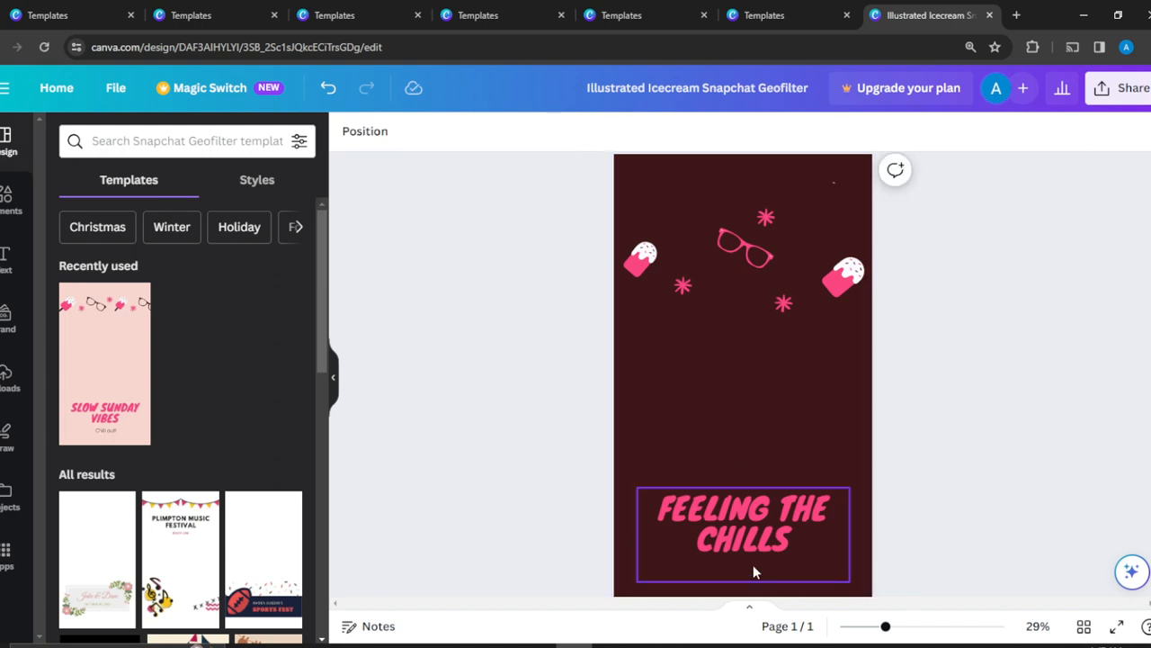
pyautogui.click(742, 536)
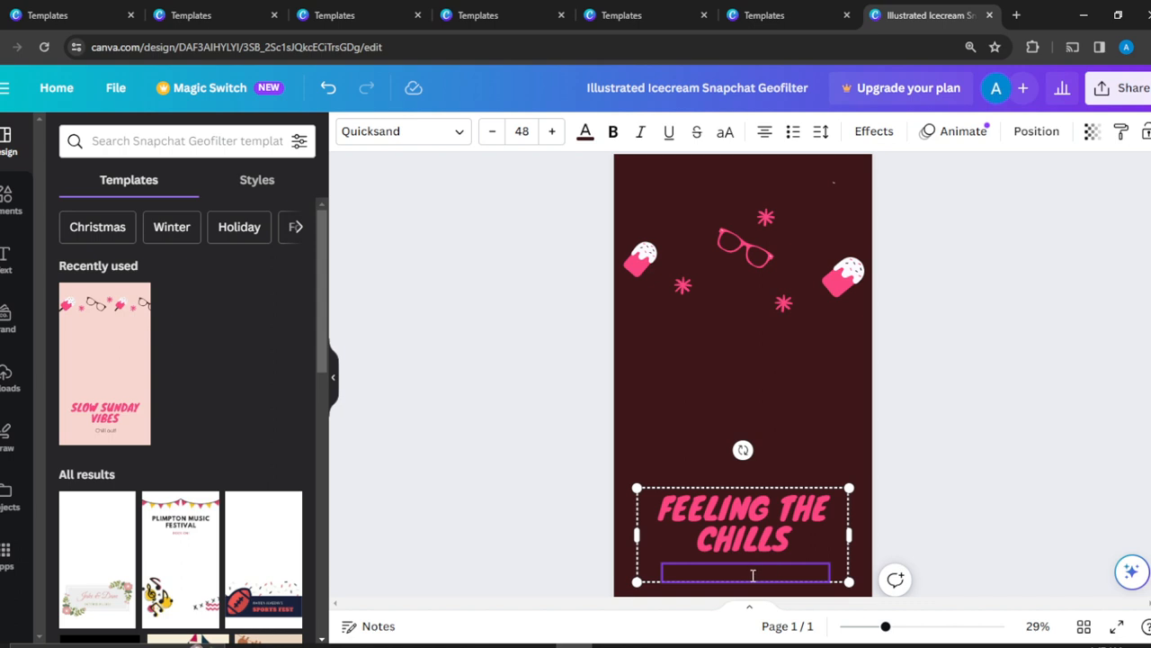
pyautogui.moveTo(861, 518)
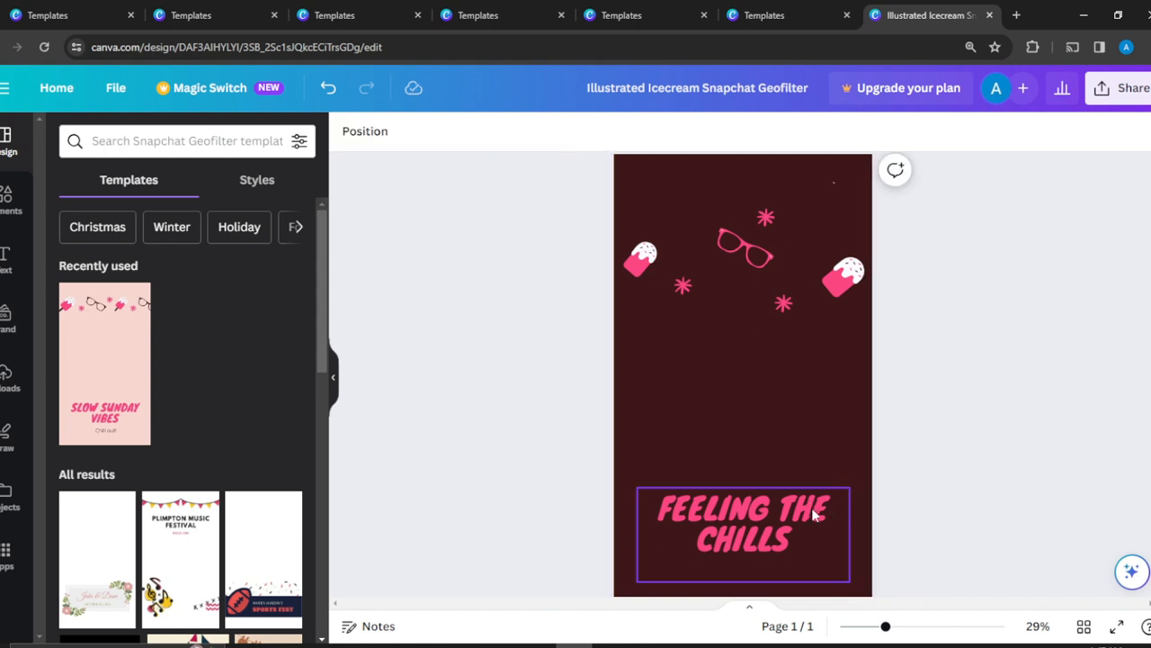
pyautogui.click(743, 525)
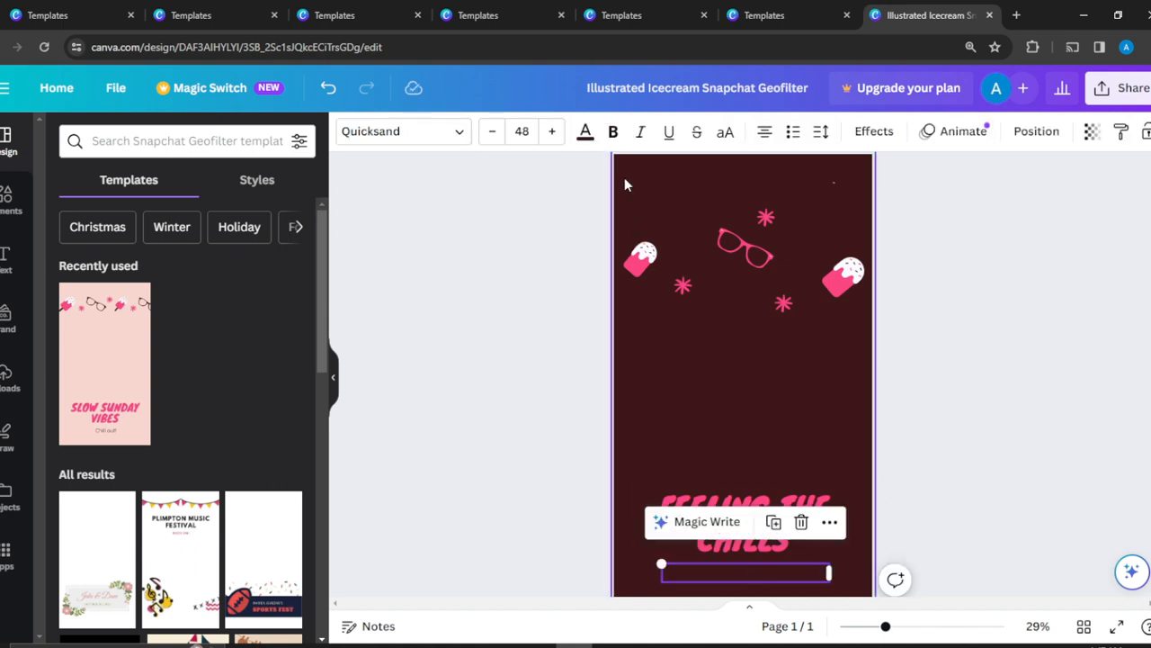
pyautogui.click(584, 131)
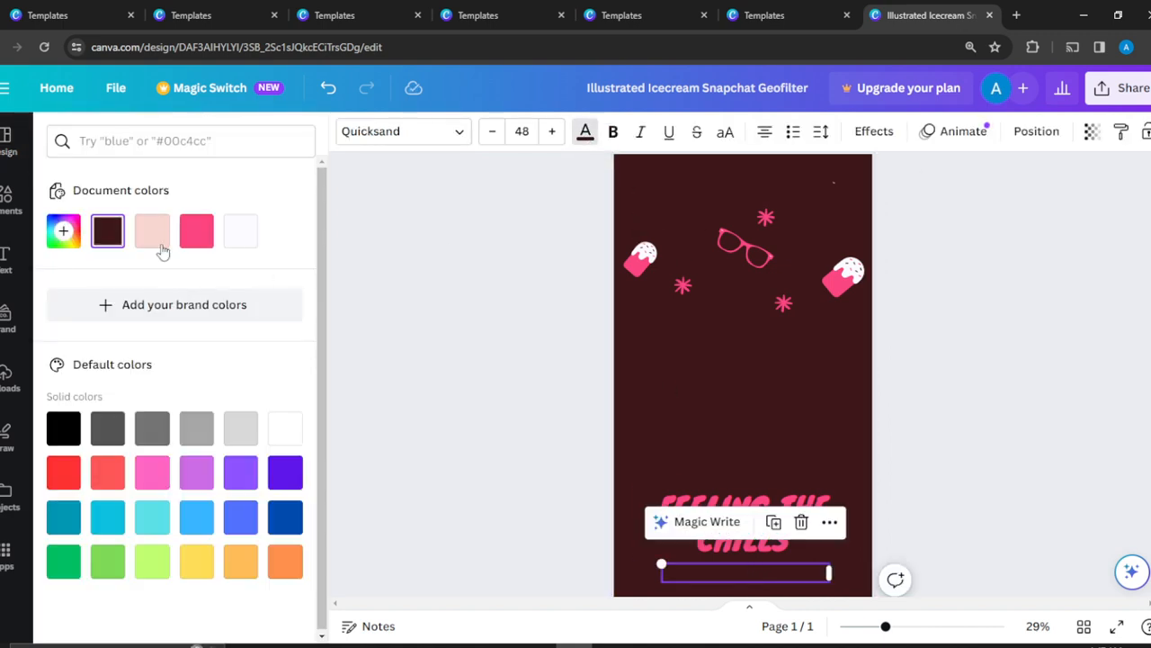
pyautogui.click(196, 230)
pyautogui.write('Ball Out!')
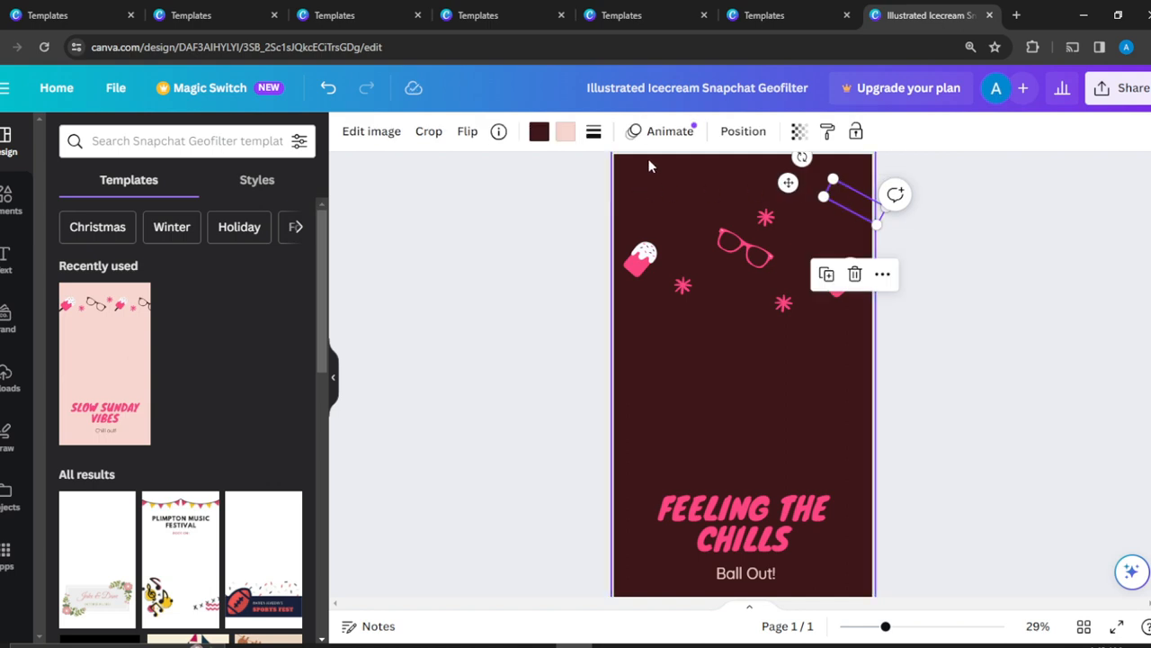
pyautogui.moveTo(566, 131)
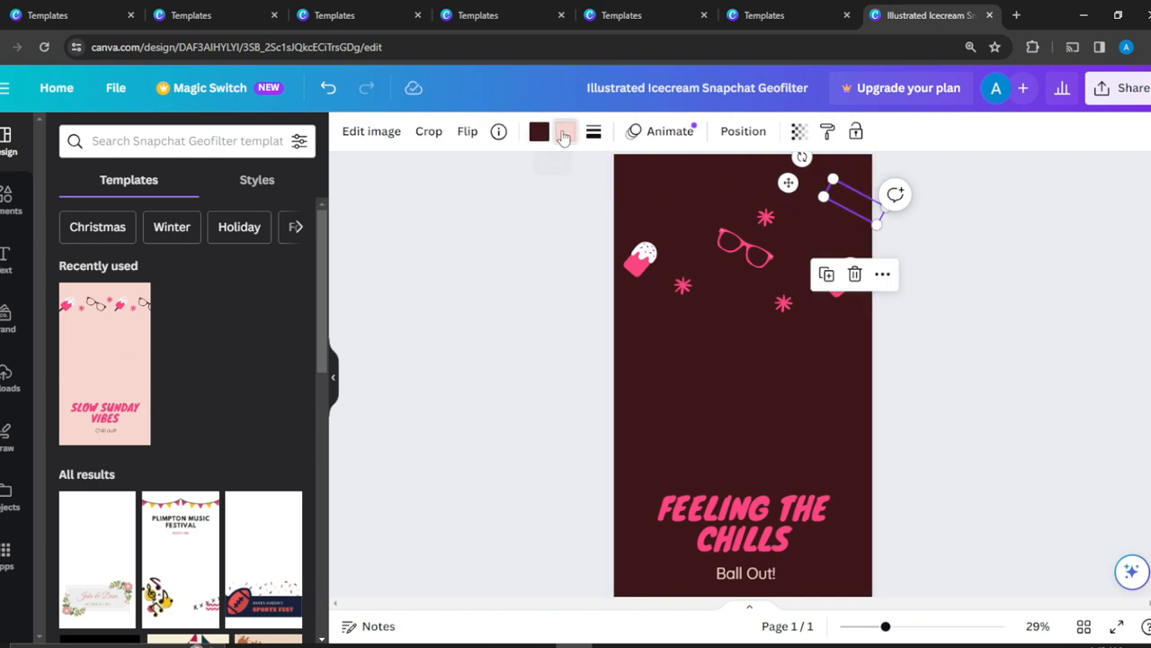
# Step: Colour the copied glasses graphic bright pink from the document colours
pyautogui.click(565, 131)
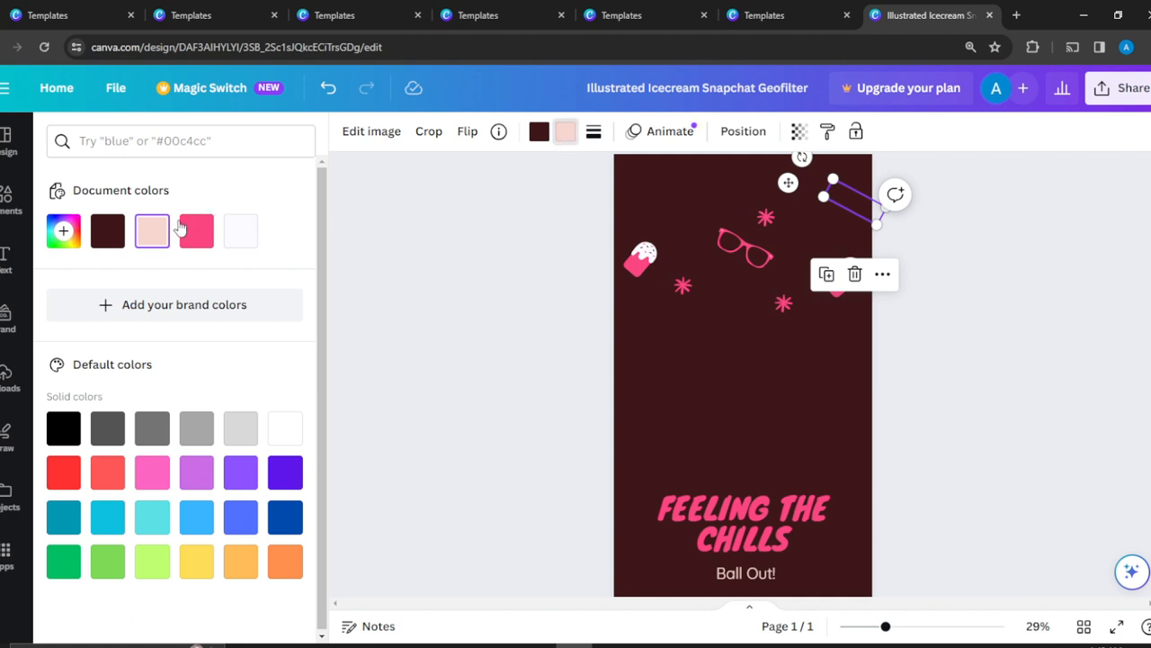
pyautogui.click(196, 231)
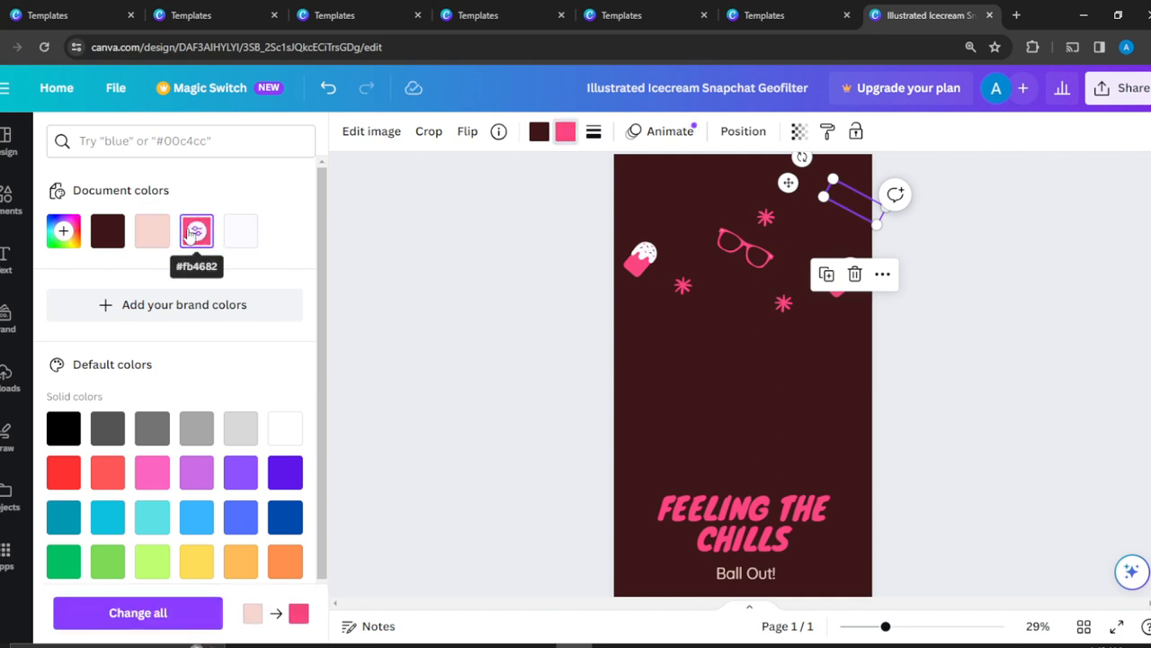
pyautogui.click(151, 230)
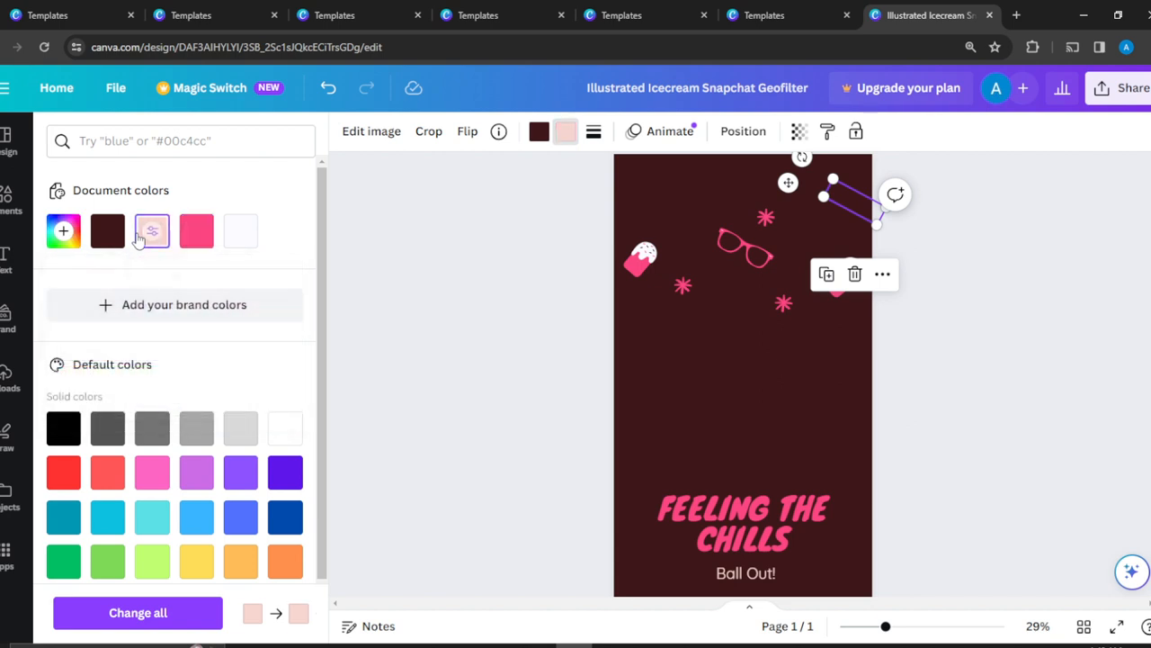
pyautogui.click(152, 230)
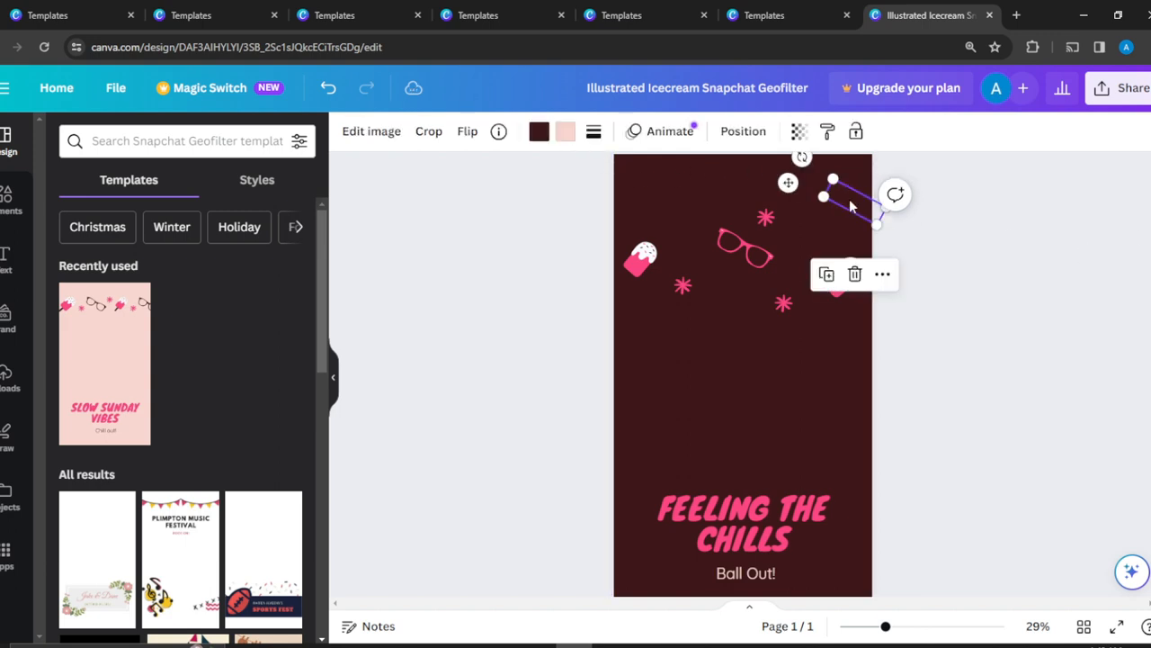
pyautogui.click(565, 131)
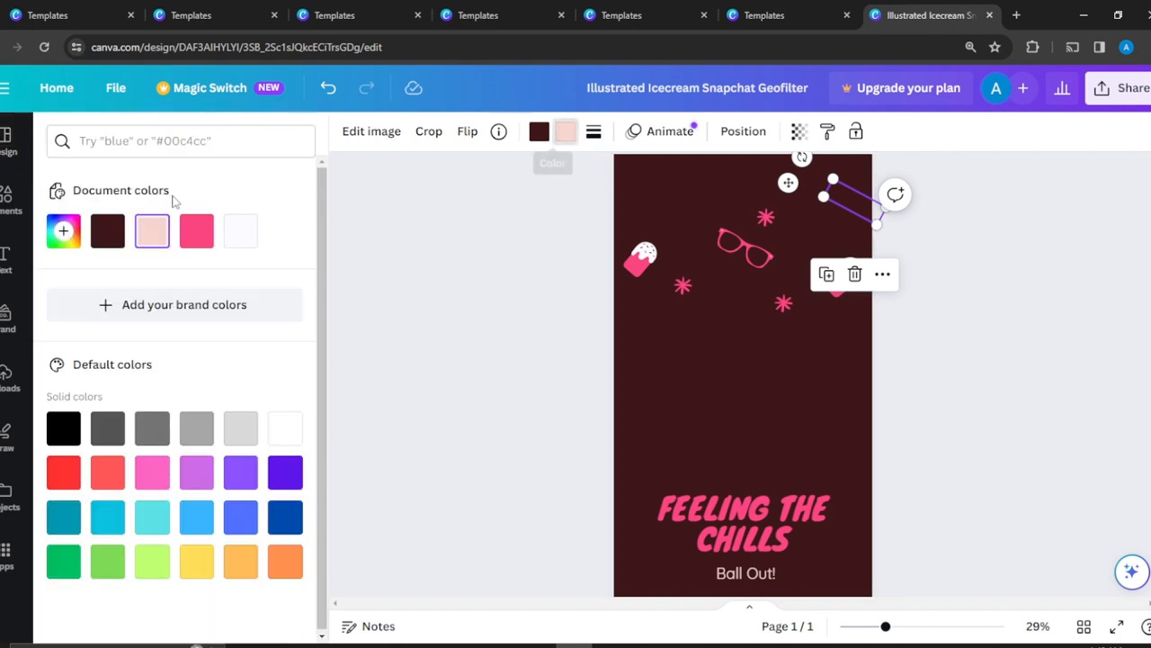
pyautogui.click(152, 231)
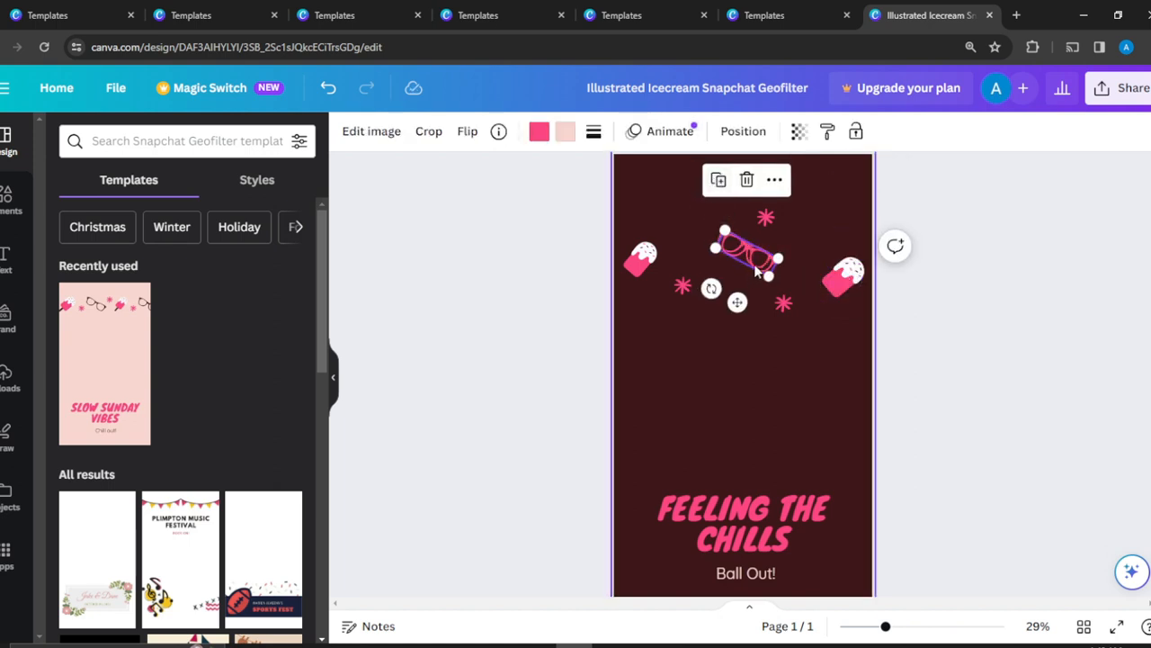
# Step: Move the copied glasses to the top right, adjust both ice creams, and open Share
pyautogui.moveTo(738, 251); pyautogui.dragTo(819, 216)
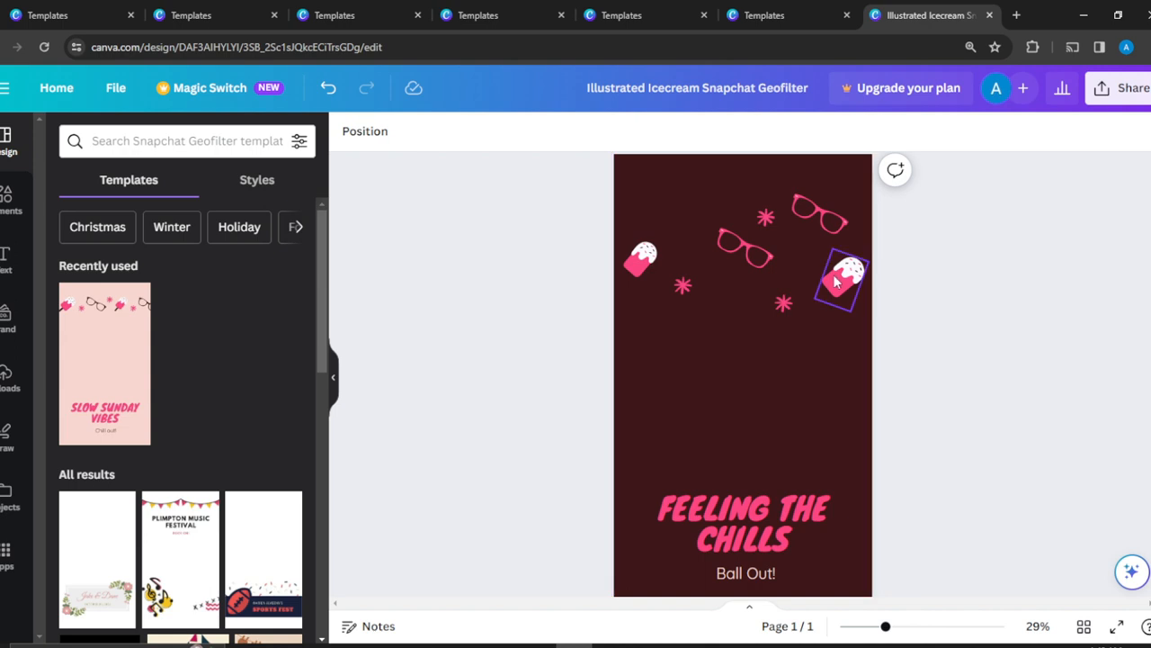
pyautogui.click(841, 277)
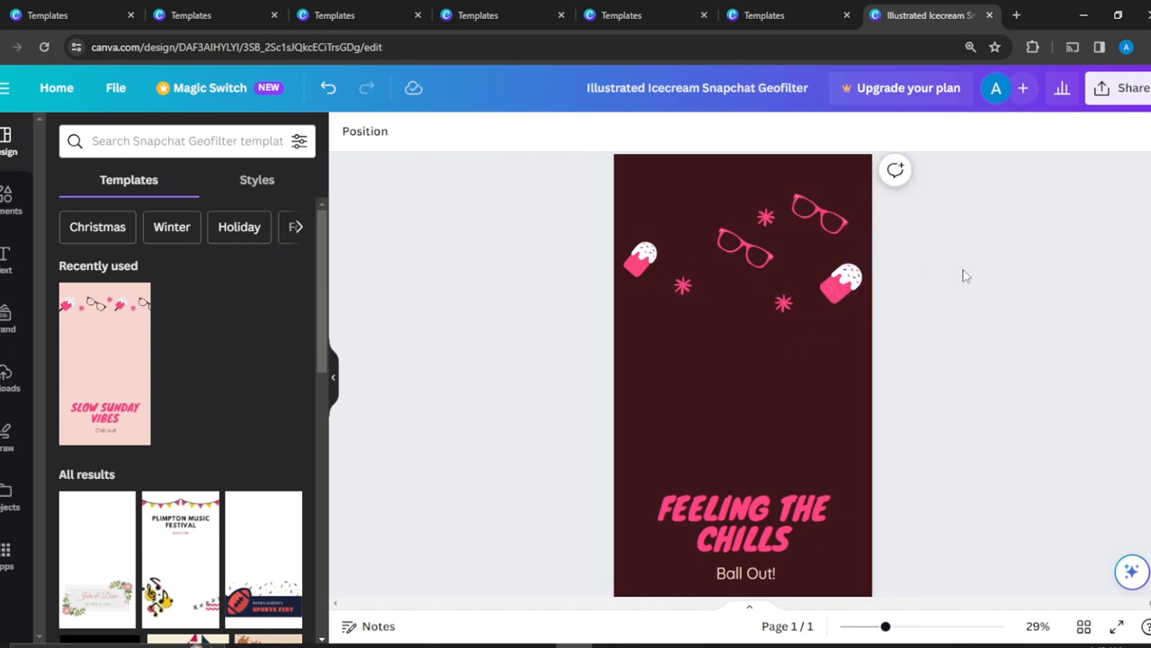
pyautogui.click(647, 252)
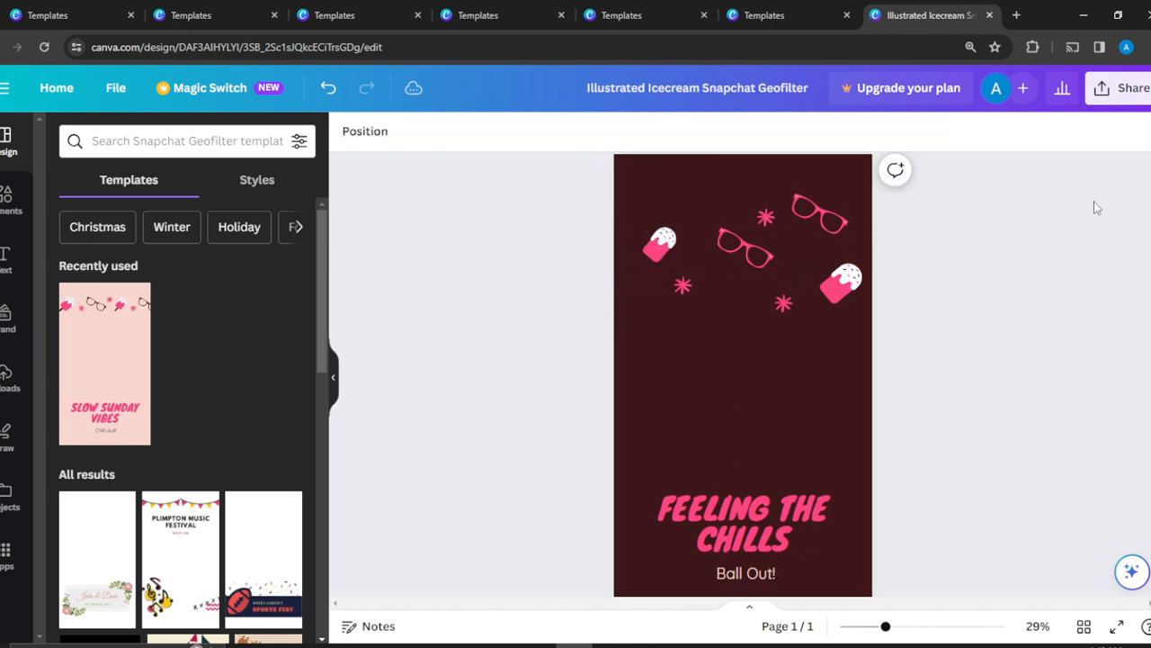
pyautogui.scroll(-3)
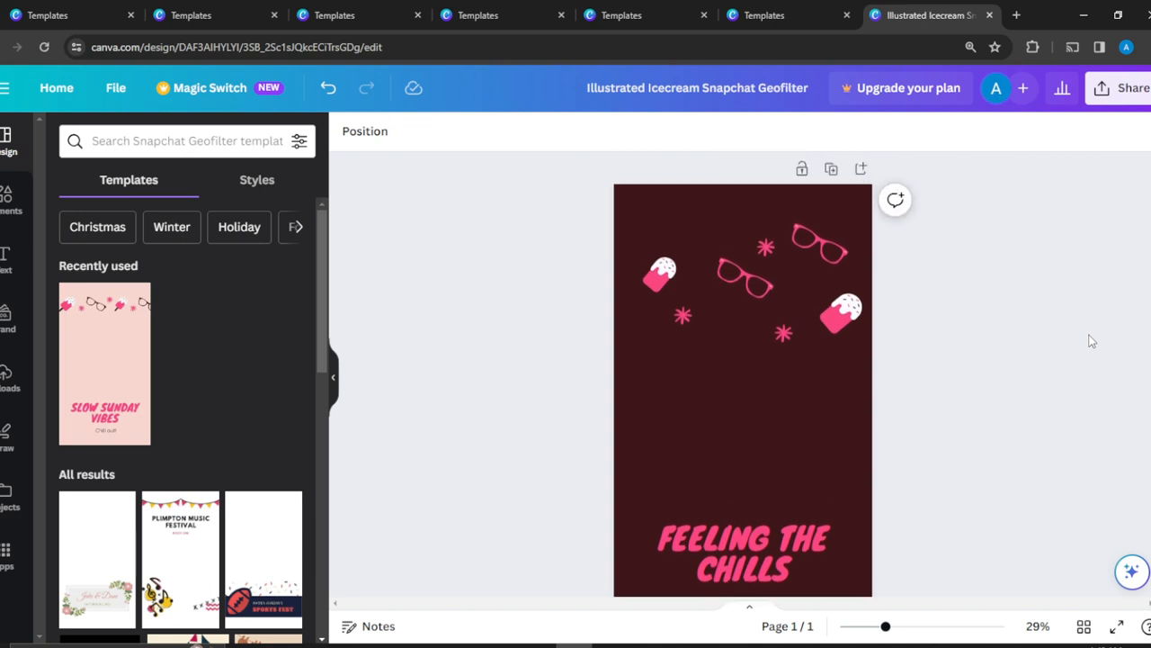
pyautogui.click(1129, 87)
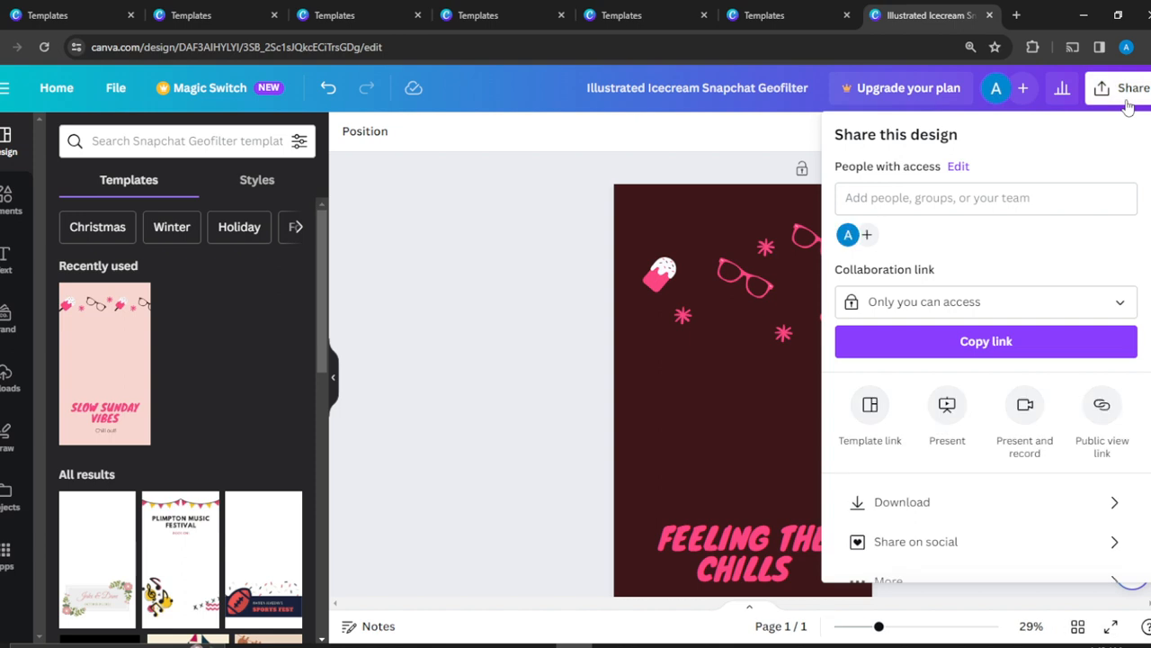
pyautogui.moveTo(940, 502)
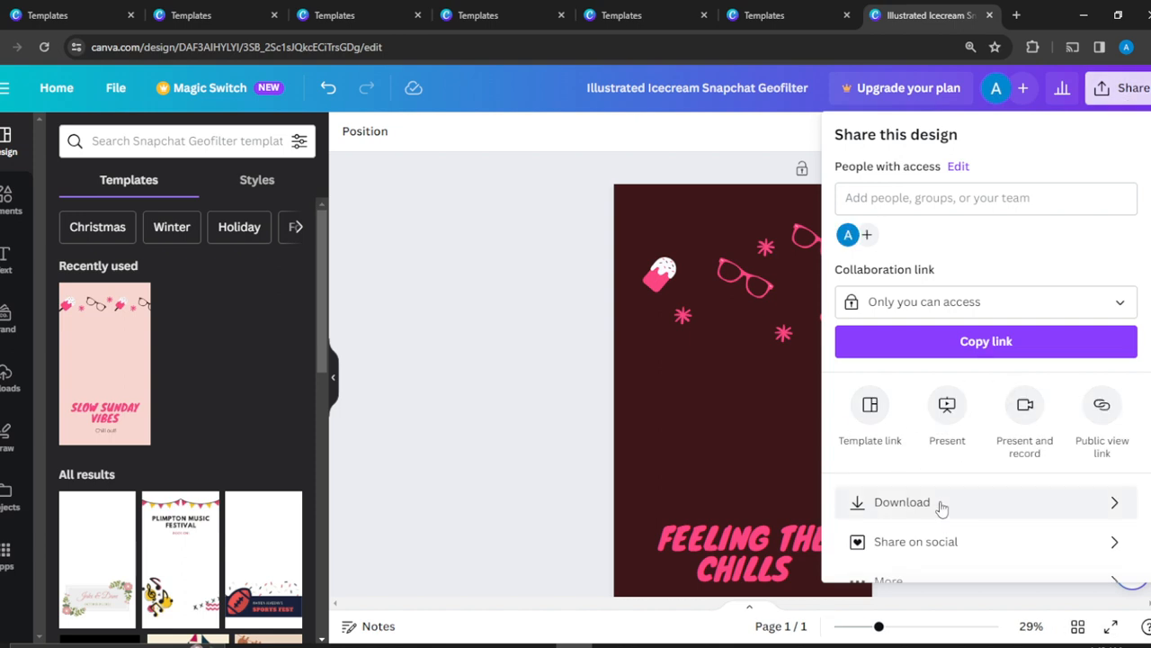
# Step: Open the Download option in the Share panel, then close the panel
pyautogui.click(901, 502)
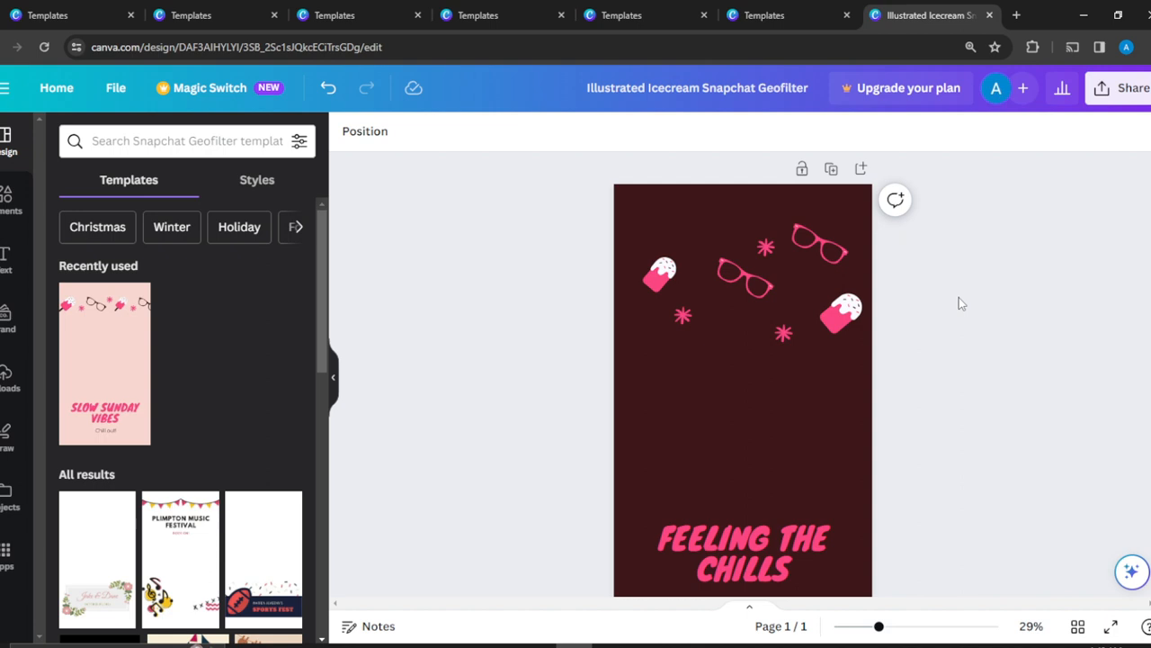
pyautogui.moveTo(1017, 462)
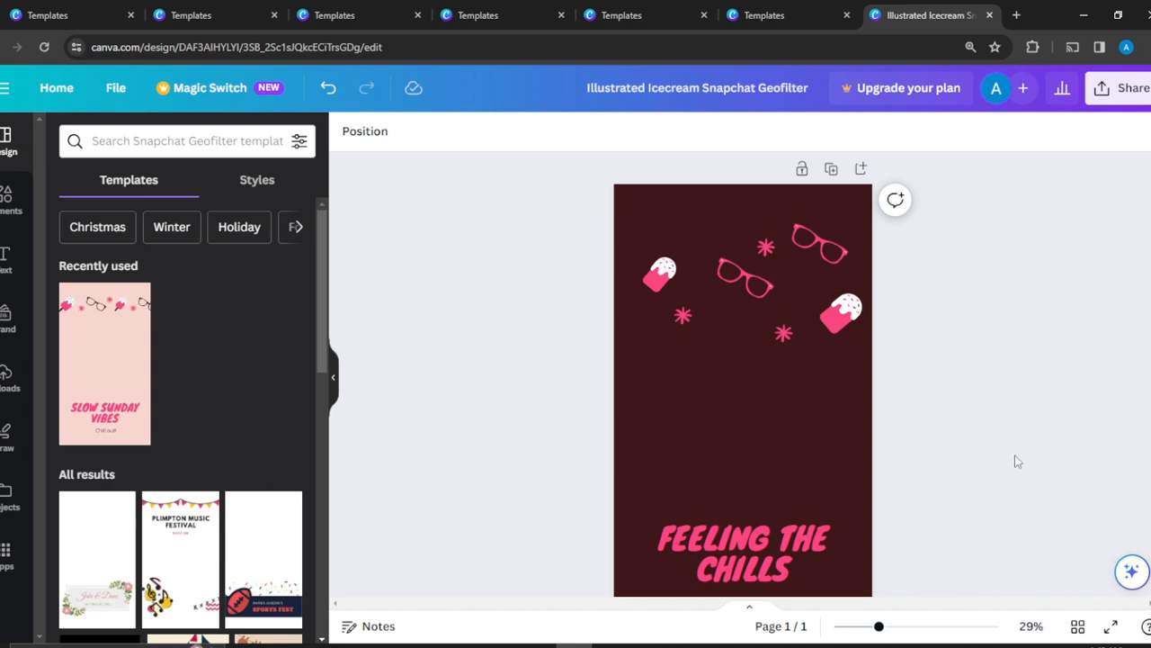